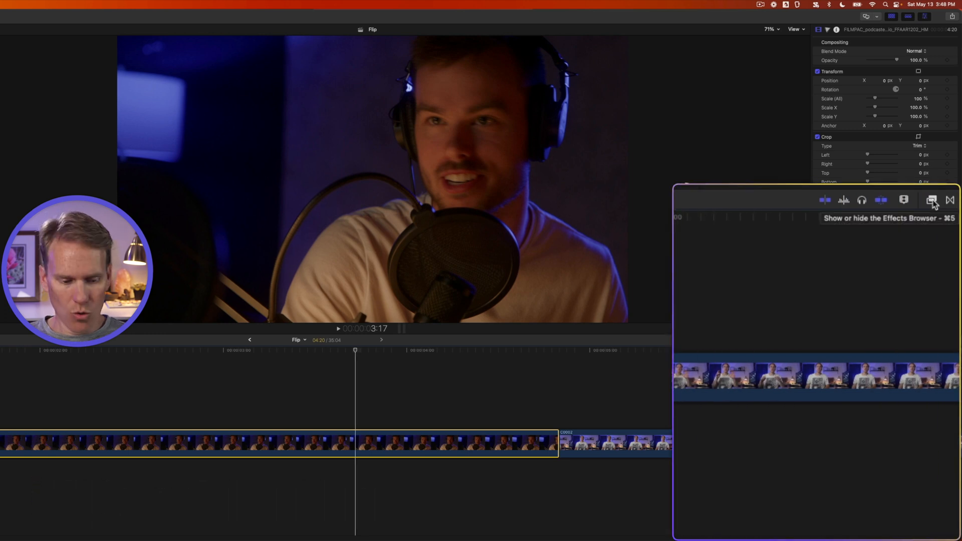
Show the Distortion category in the Effects browser and scroll to the Flipped effect.
key(cmd+5)
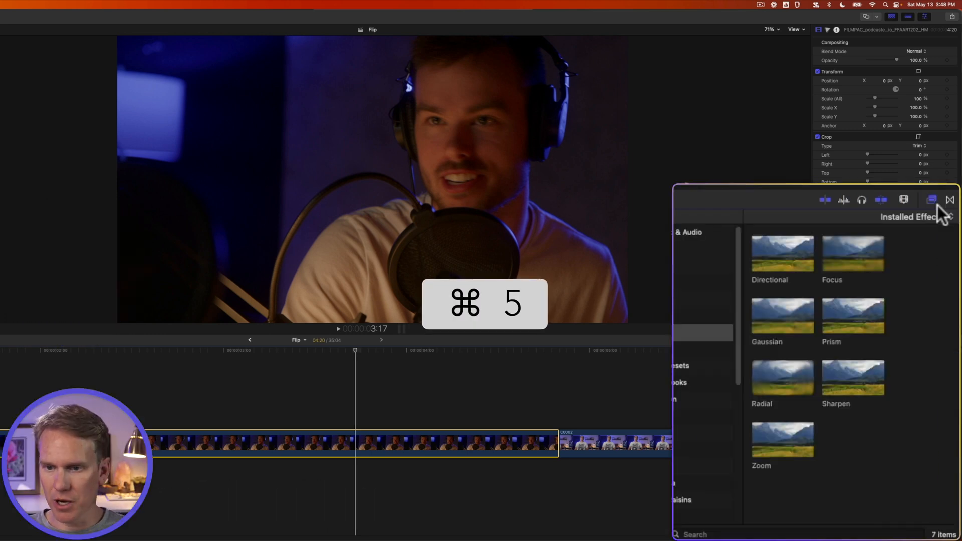
click(718, 354)
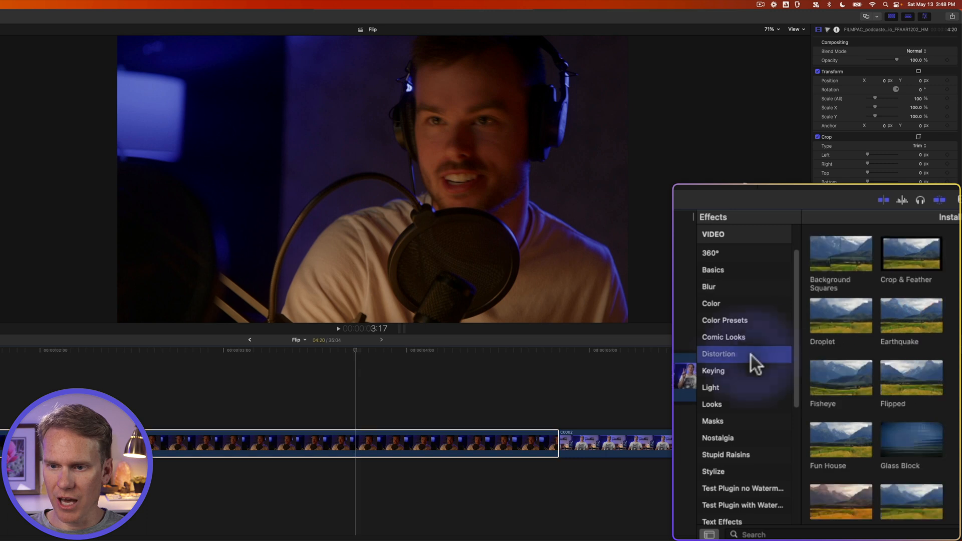
scroll(down, 3)
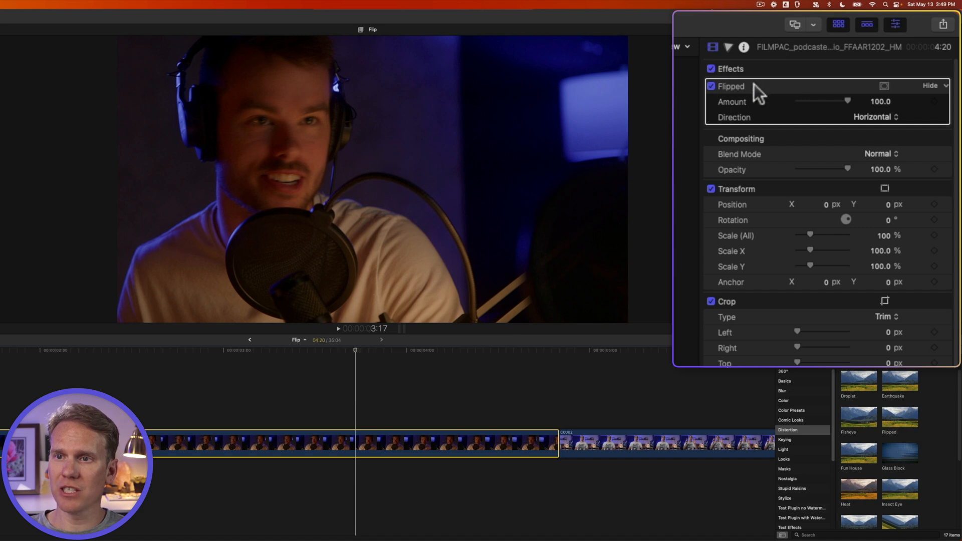
Toggle the Flipped effect off and on, then try flip amounts from full down to near zero.
click(711, 86)
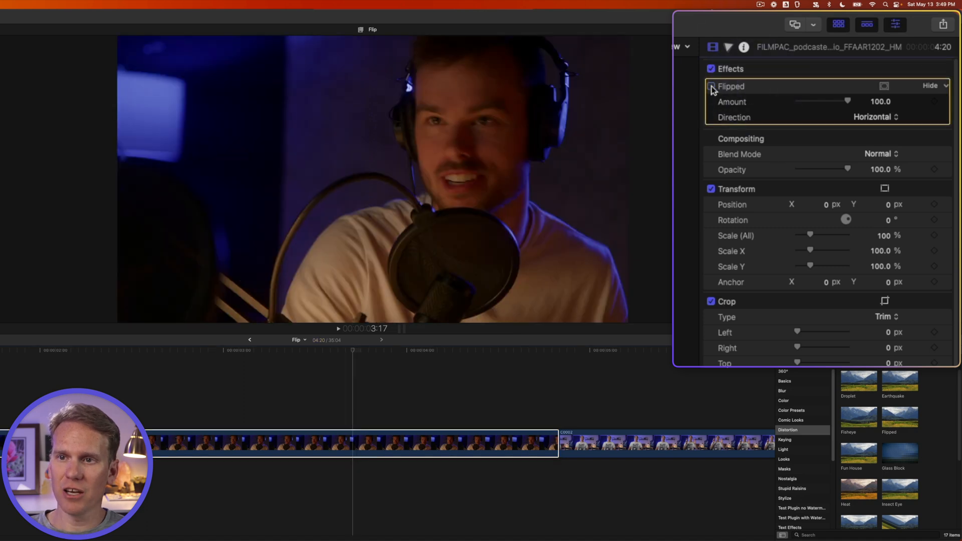
click(711, 86)
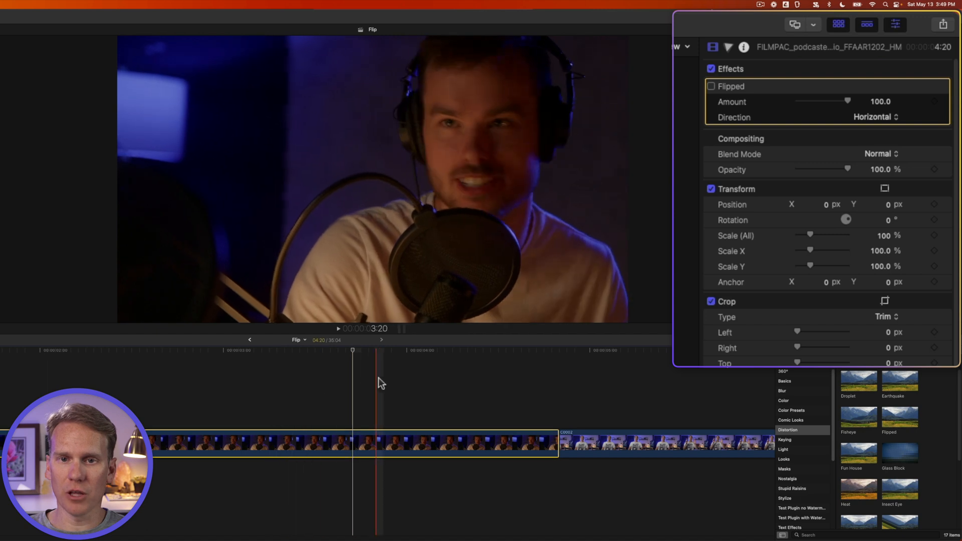
click(711, 86)
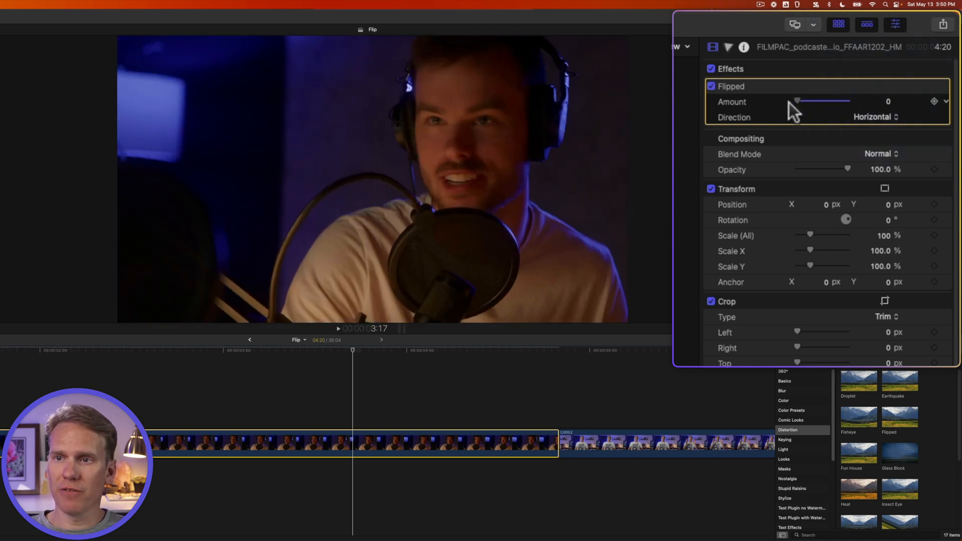
drag(797, 100, 848, 100)
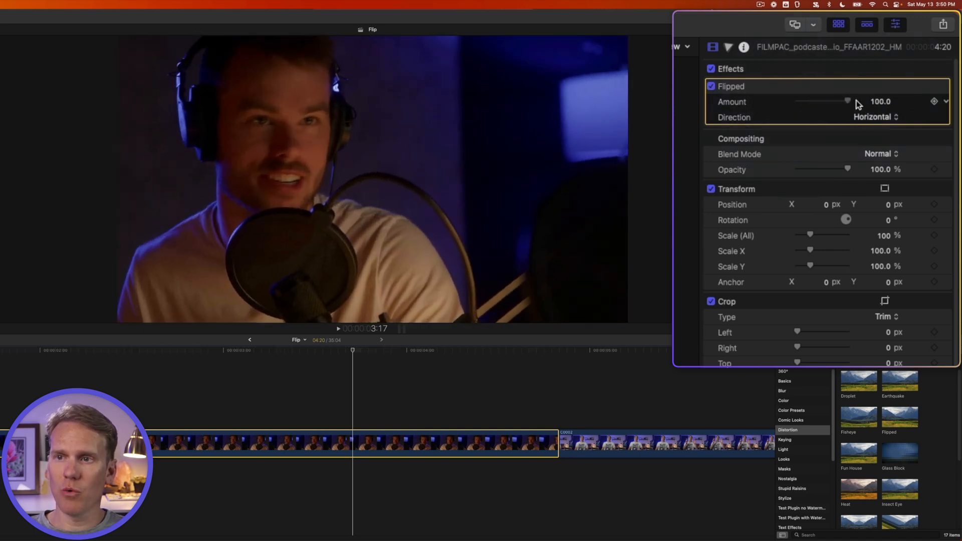
drag(849, 101, 838, 101)
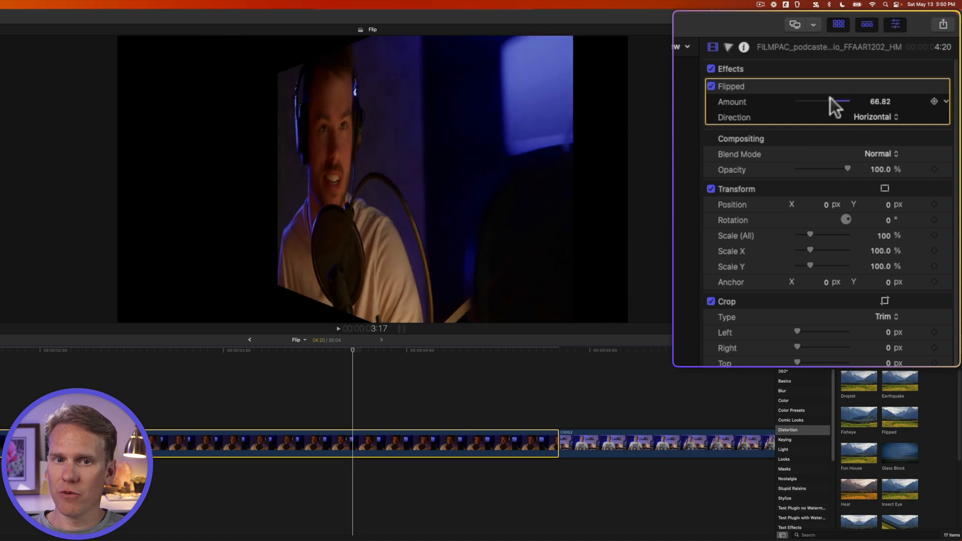
drag(846, 102, 809, 102)
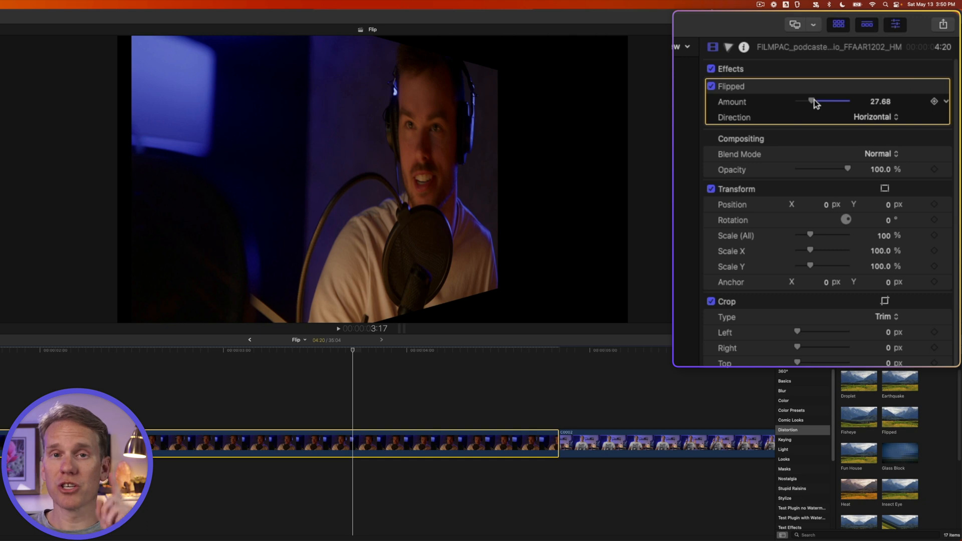
drag(810, 102, 797, 102)
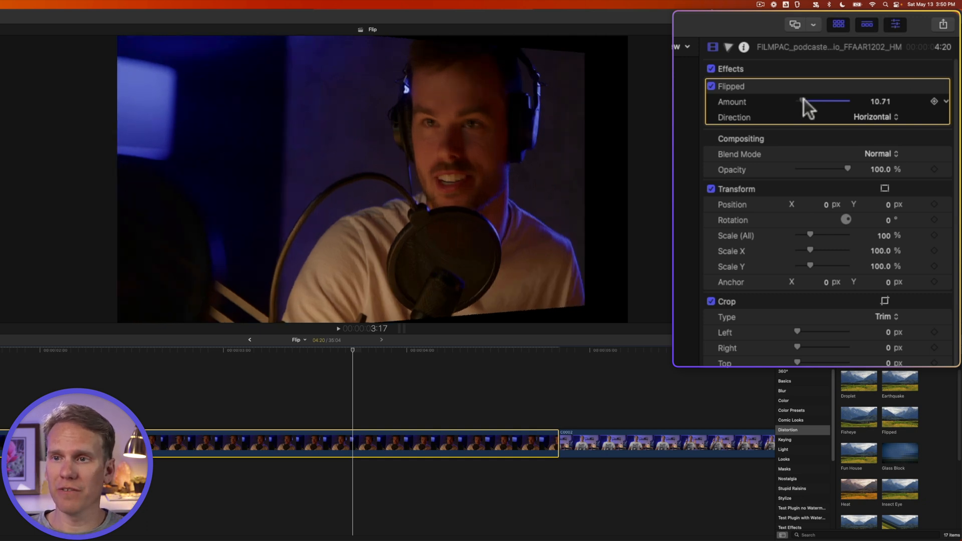
Change the Flipped direction to Vertical so the podcast clip turns upside down.
click(879, 118)
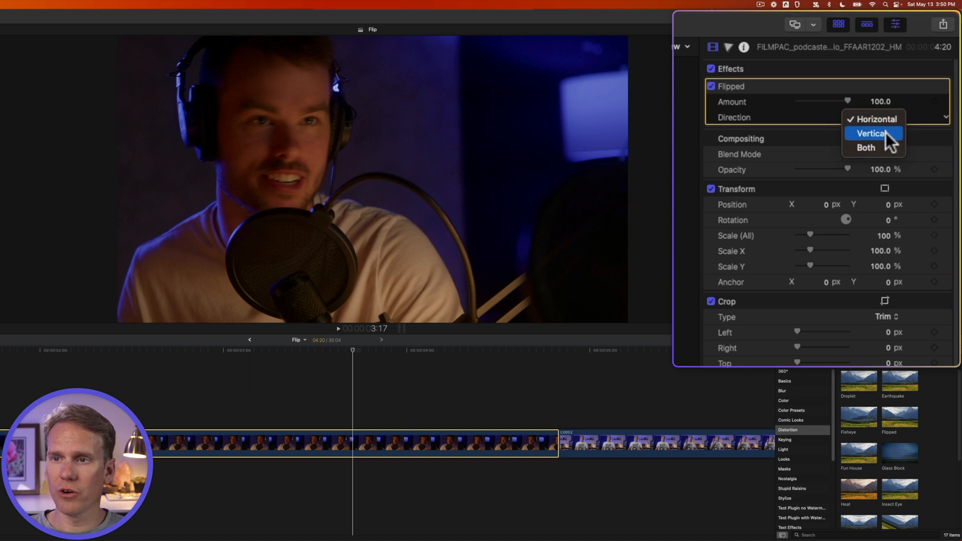
click(873, 133)
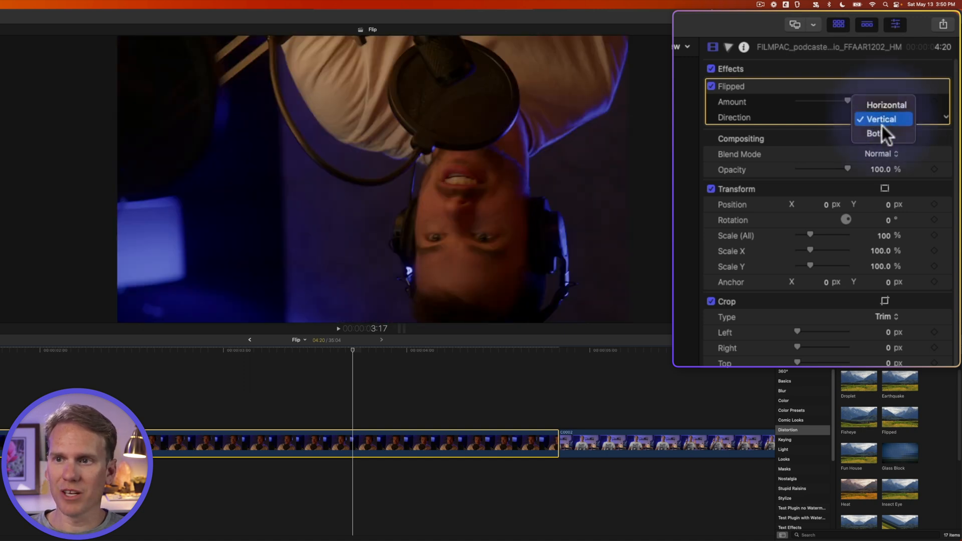
click(880, 134)
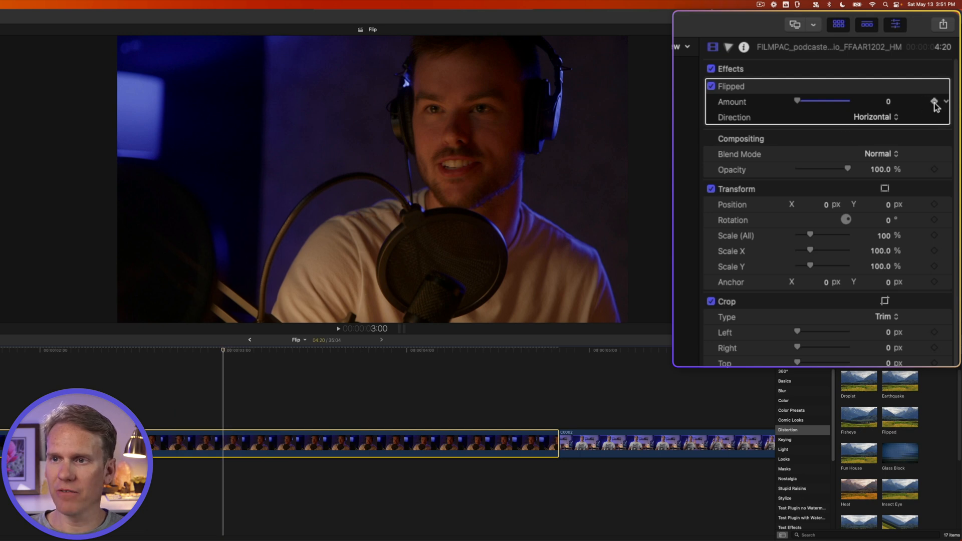
Keyframe the zero flip amount, then raise the amount at a later playhead position.
click(372, 452)
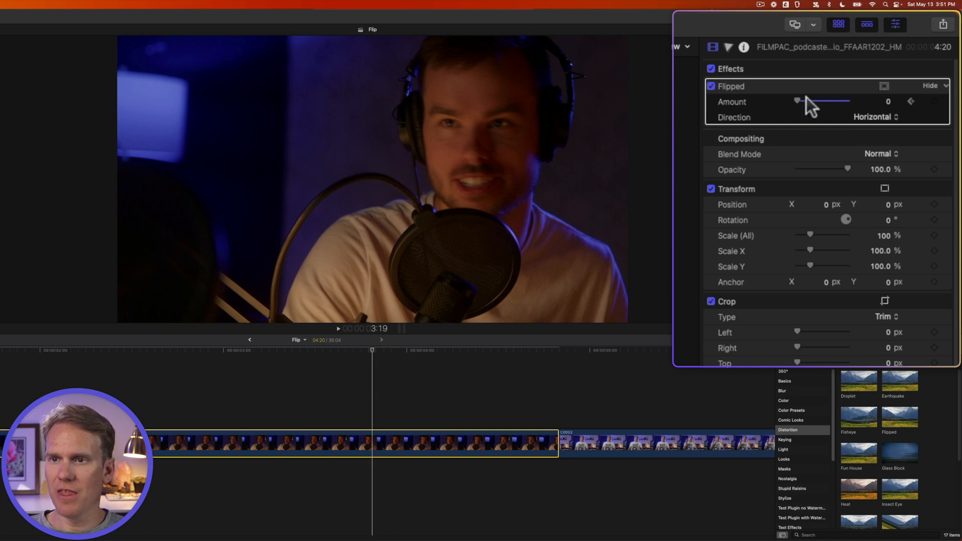
drag(797, 101, 847, 101)
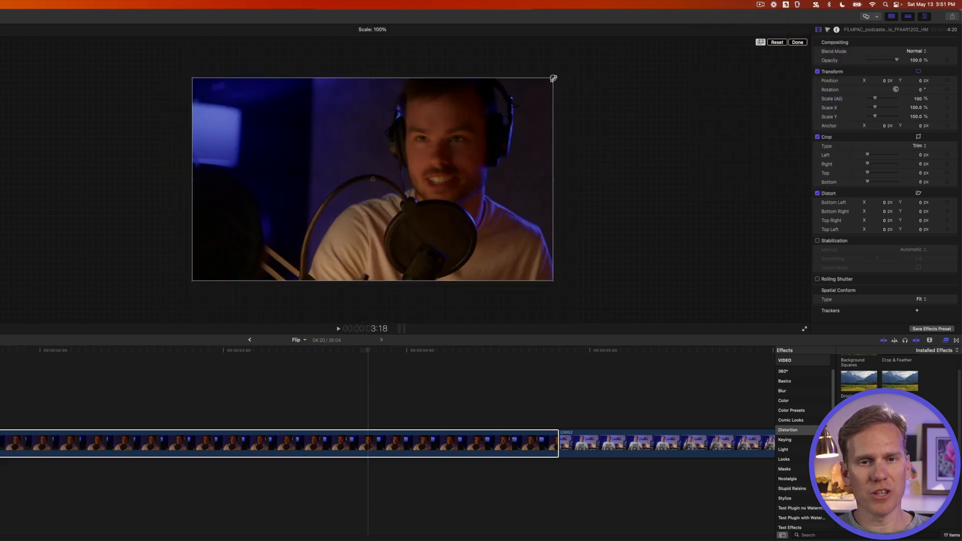
Drag the clip's scale through zero into negative to invert it, then reset to normal scale.
drag(551, 78, 471, 126)
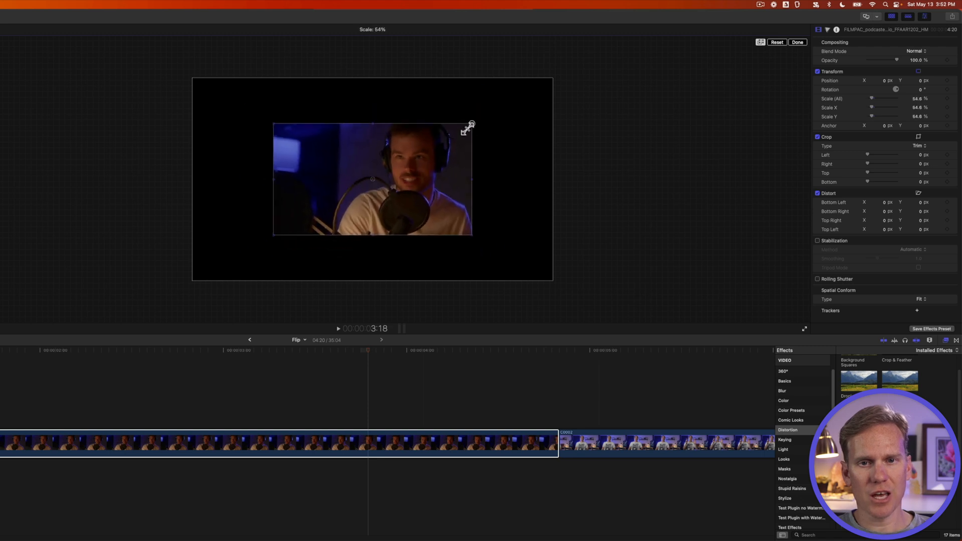
drag(468, 126, 358, 188)
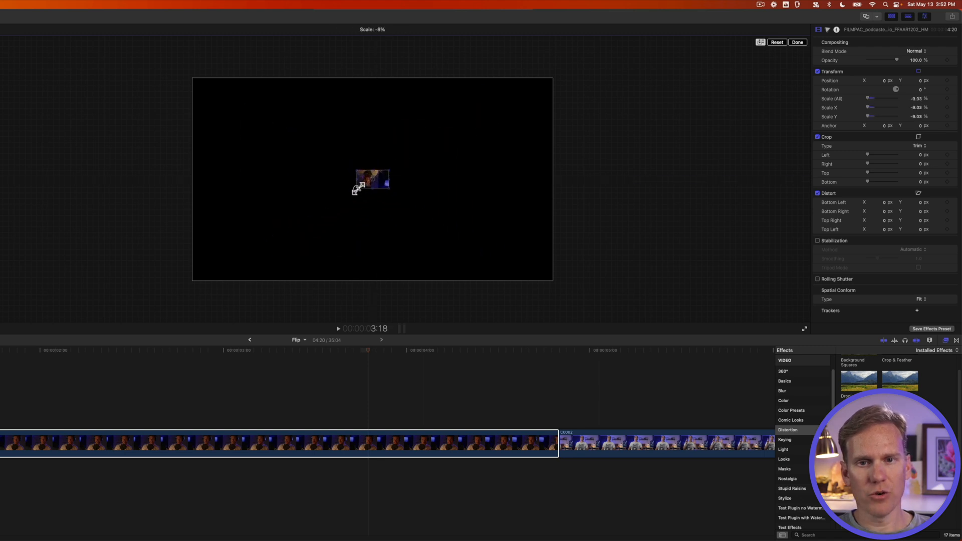
drag(372, 187, 214, 262)
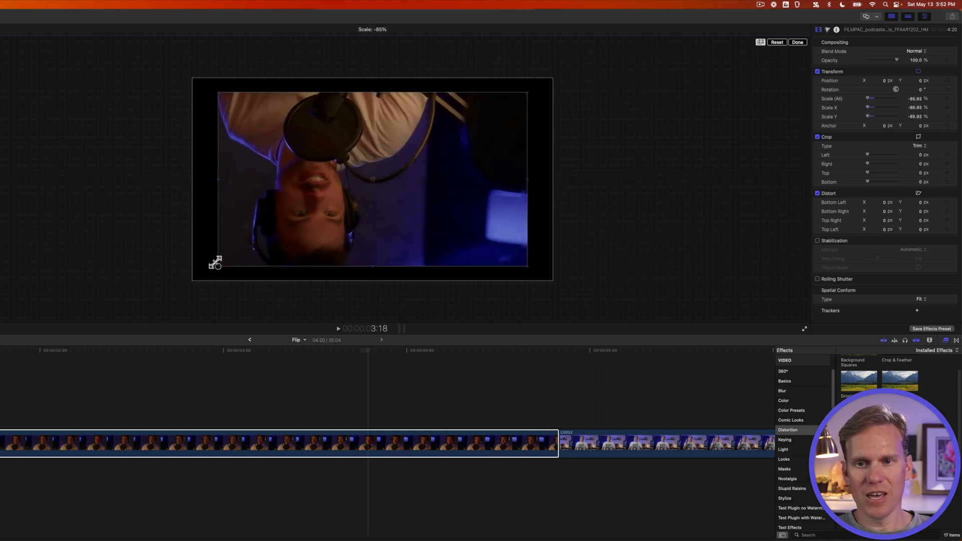
drag(214, 262, 190, 277)
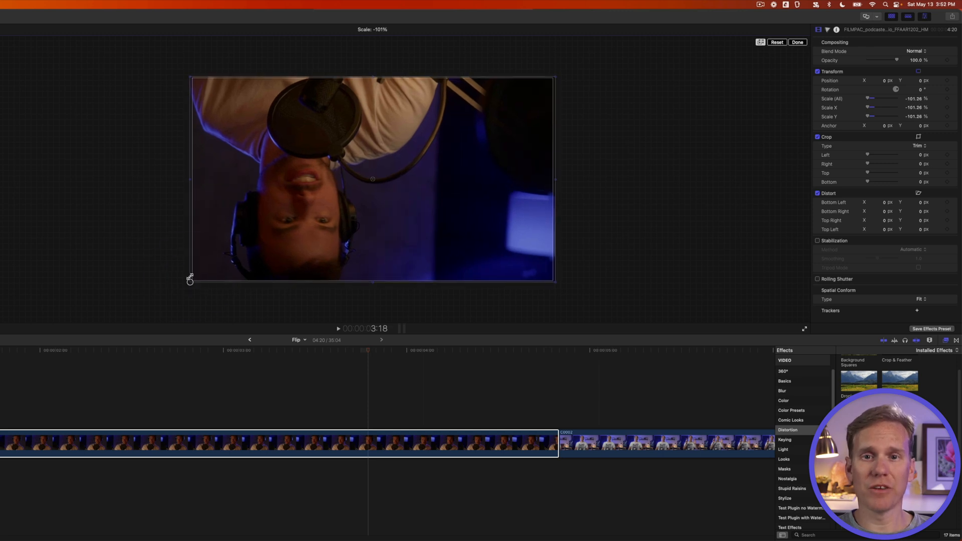
click(776, 42)
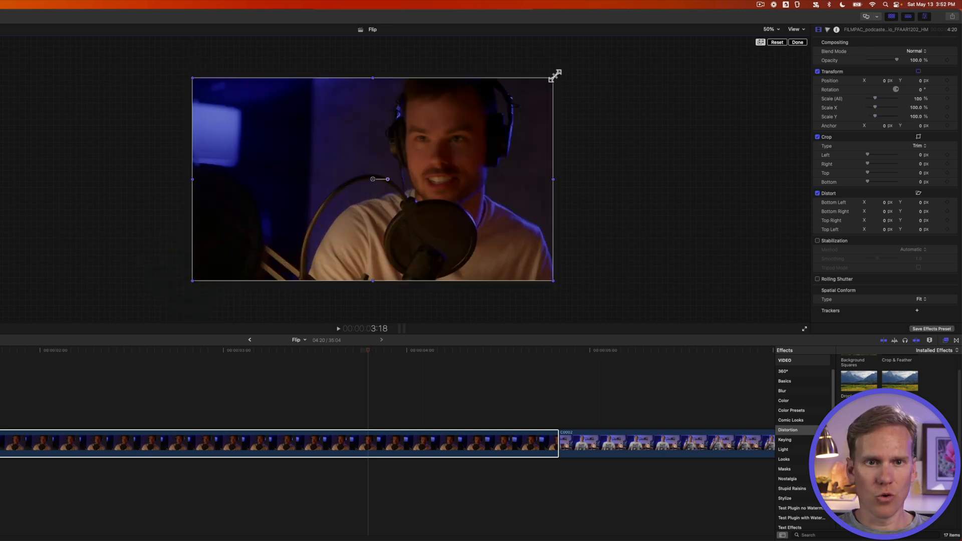
Pull width and height handles negative to mirror and flip the clip, then reset the transform and finish.
drag(553, 76, 336, 197)
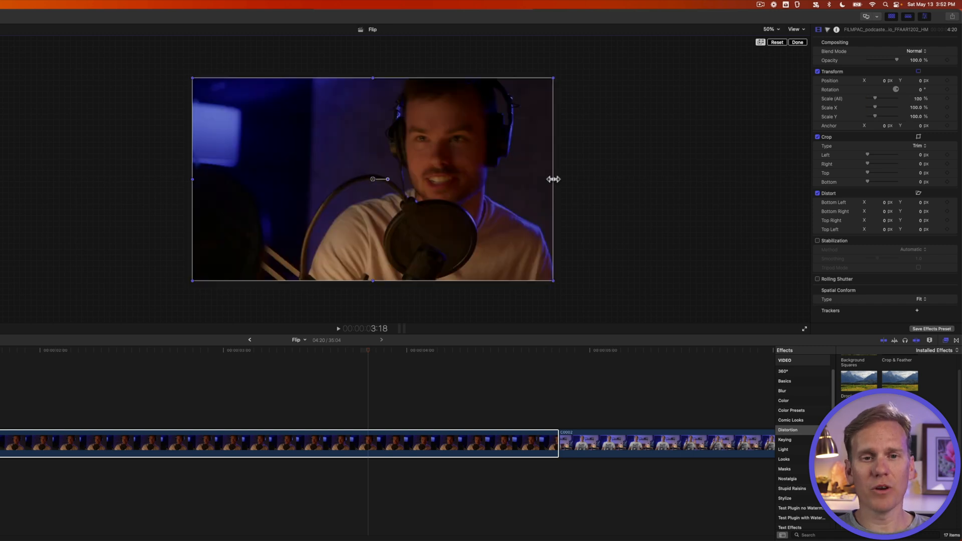
drag(553, 178, 512, 176)
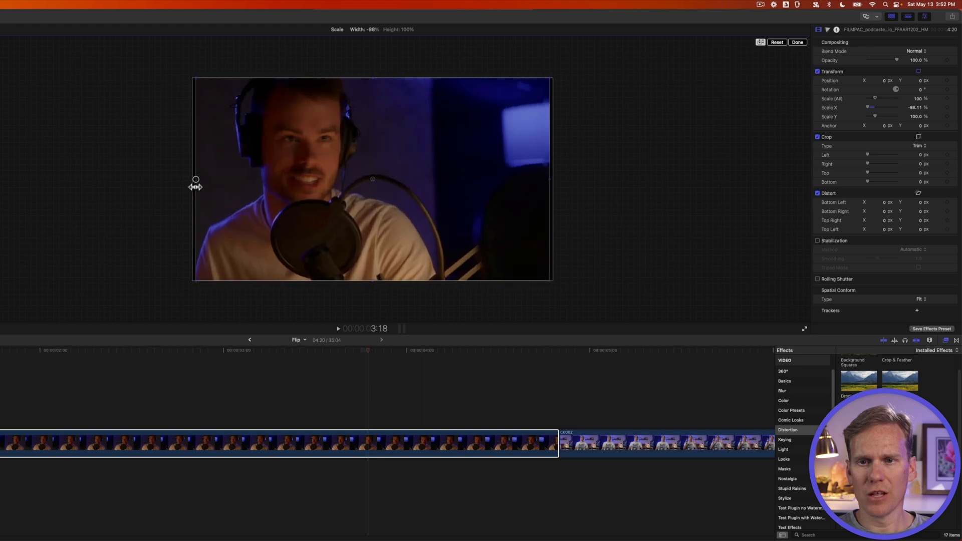
drag(195, 188, 193, 179)
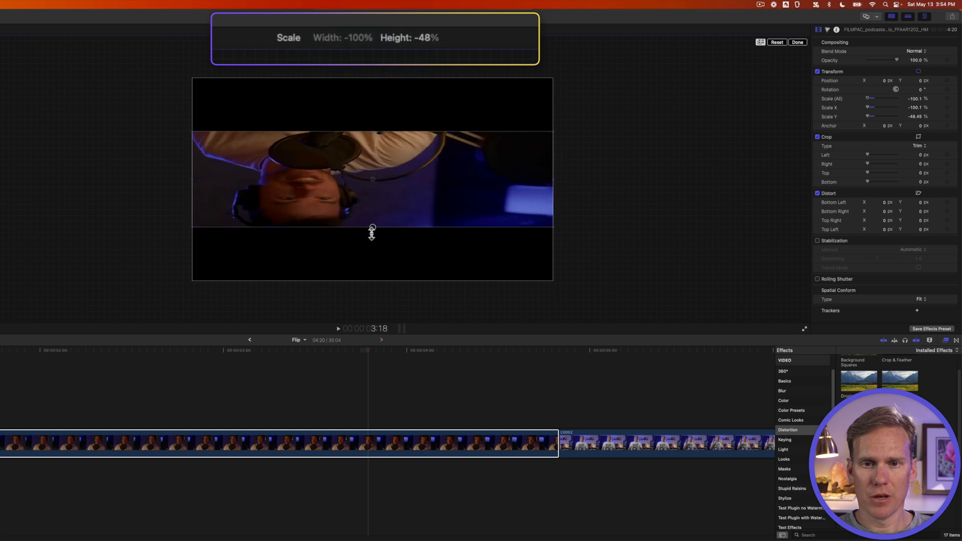
drag(372, 227, 373, 271)
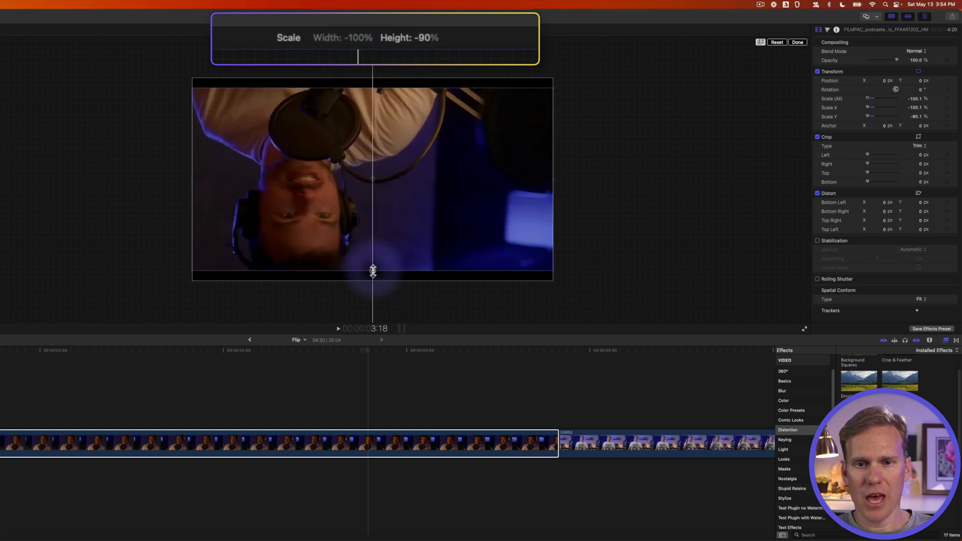
drag(372, 270, 372, 281)
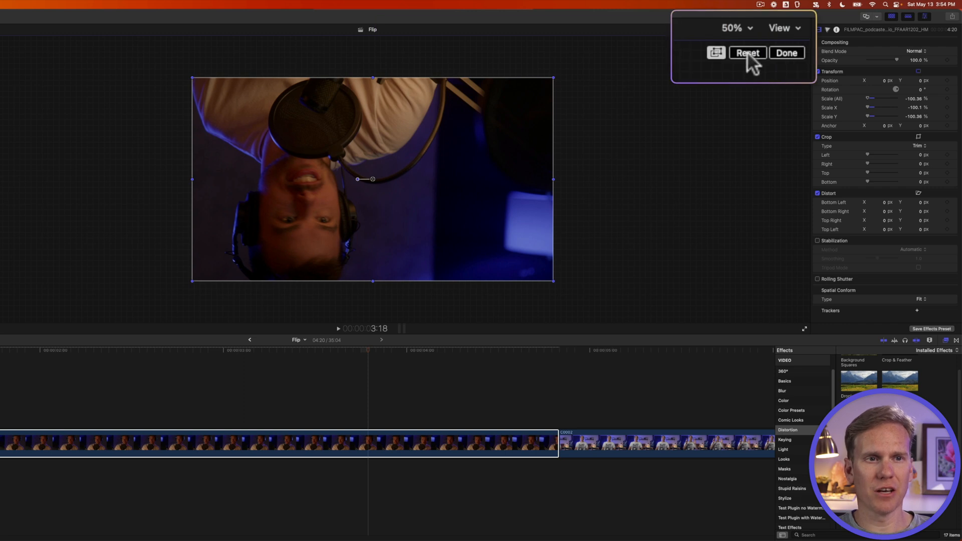
click(746, 53)
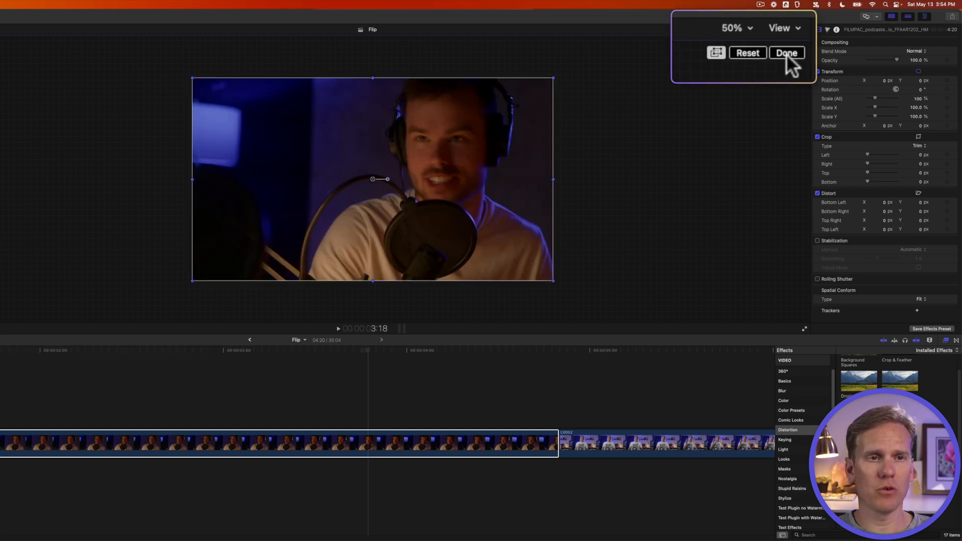
click(786, 52)
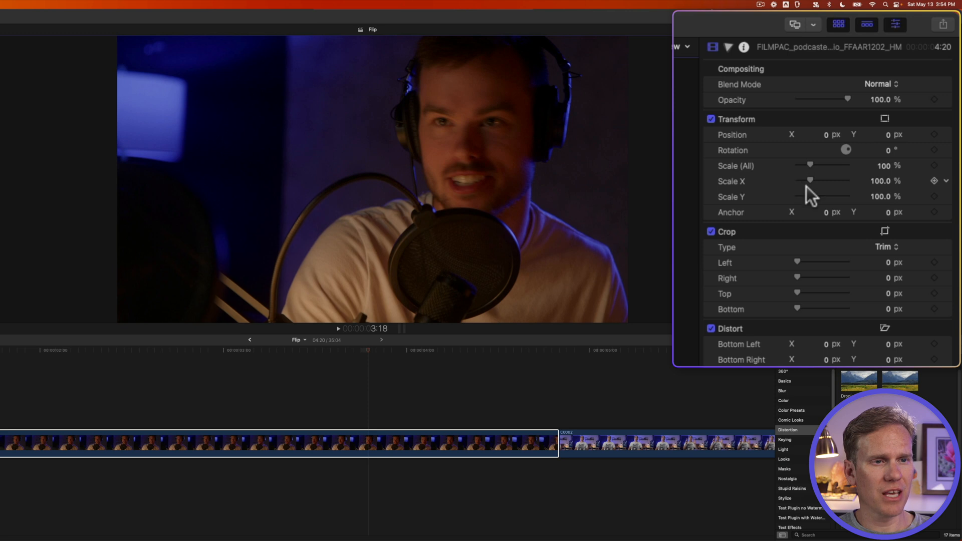
Enter -100 in Scale Y and -100 in Scale (All) in the Transform inspector.
click(880, 180)
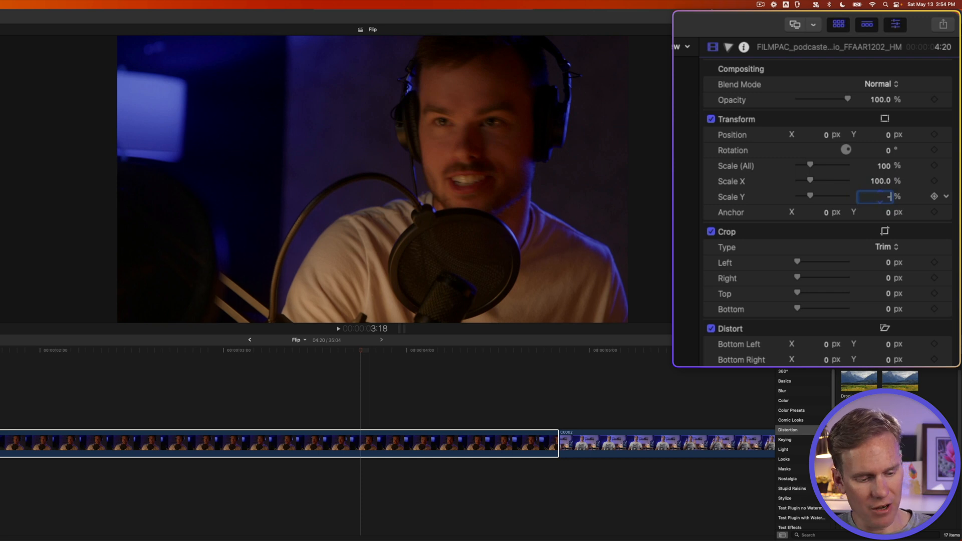
text(-100.0)
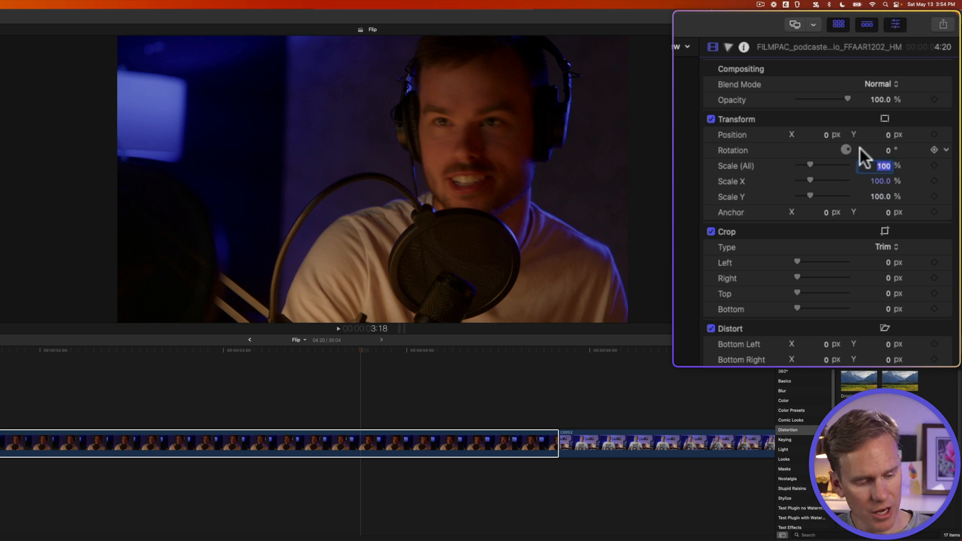
text(-100)
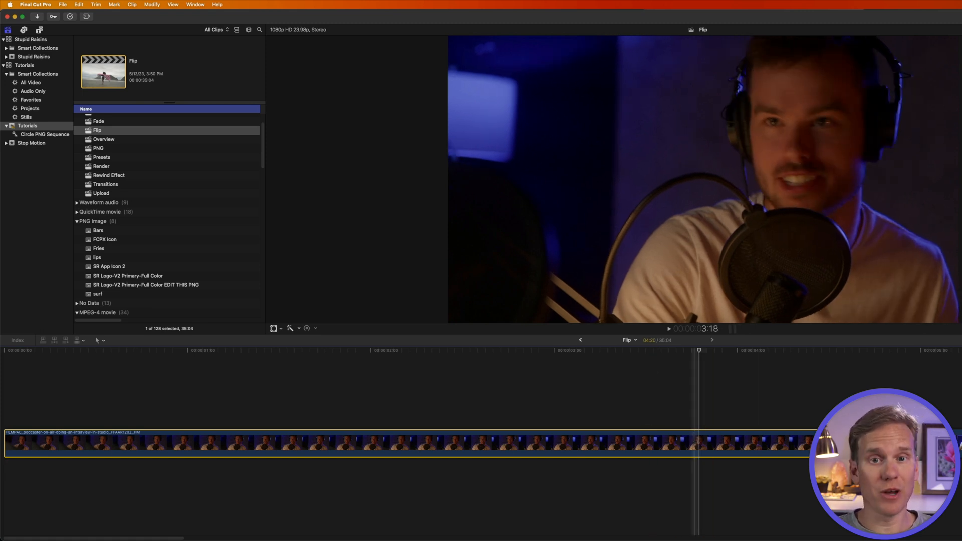
Open the podcast clip in its own timeline and set its Scale X to -100 to mirror it.
key(shift+f)
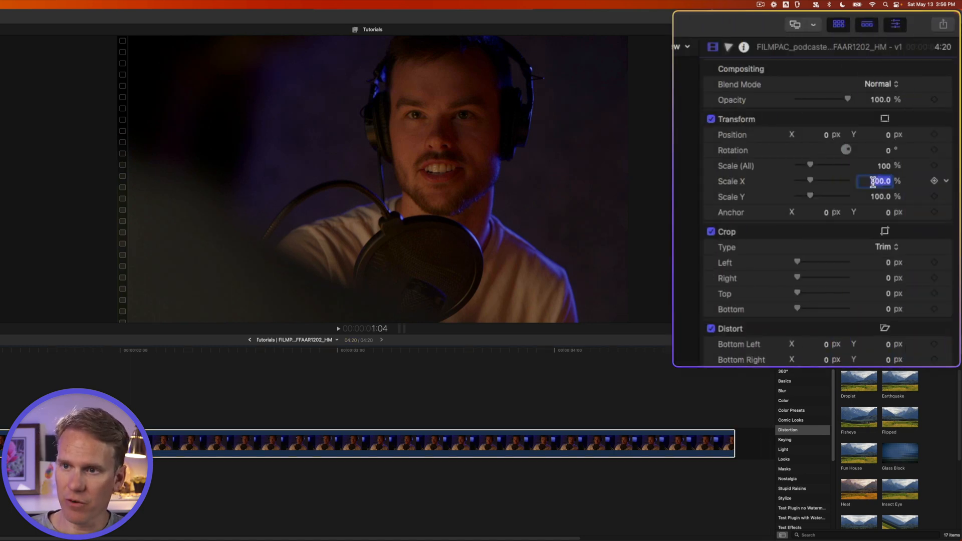
text(-100)
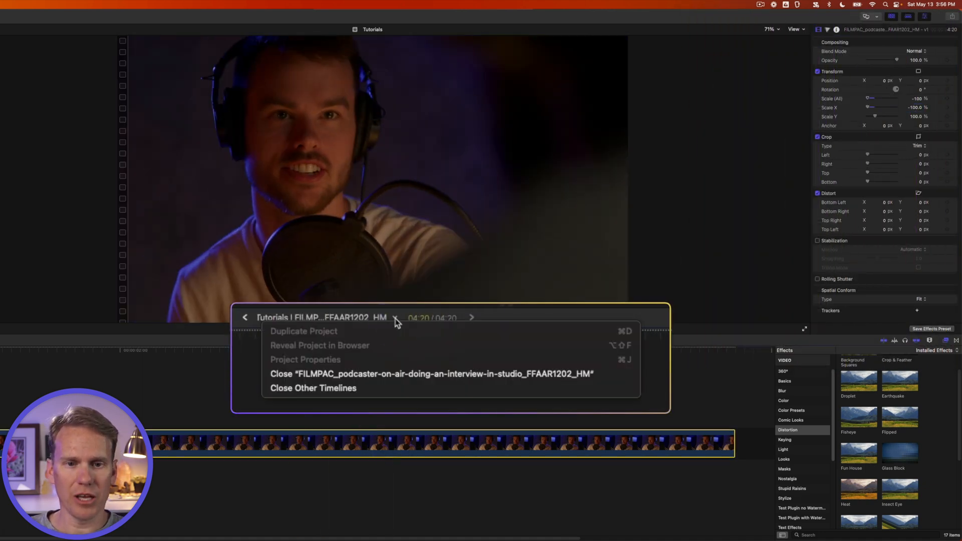
mouse_move(390, 384)
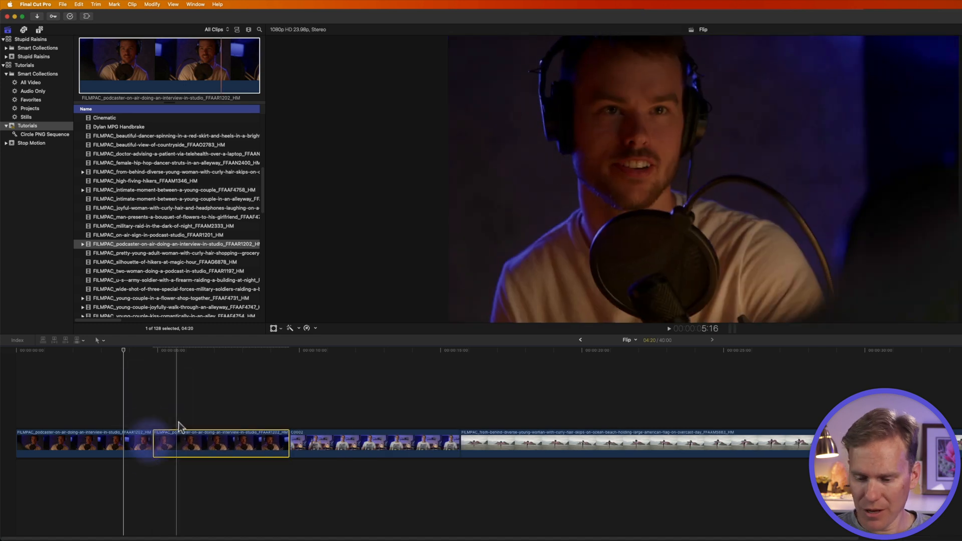
Select the presenter interview clip in the timeline for the Flipped effect.
click(232, 350)
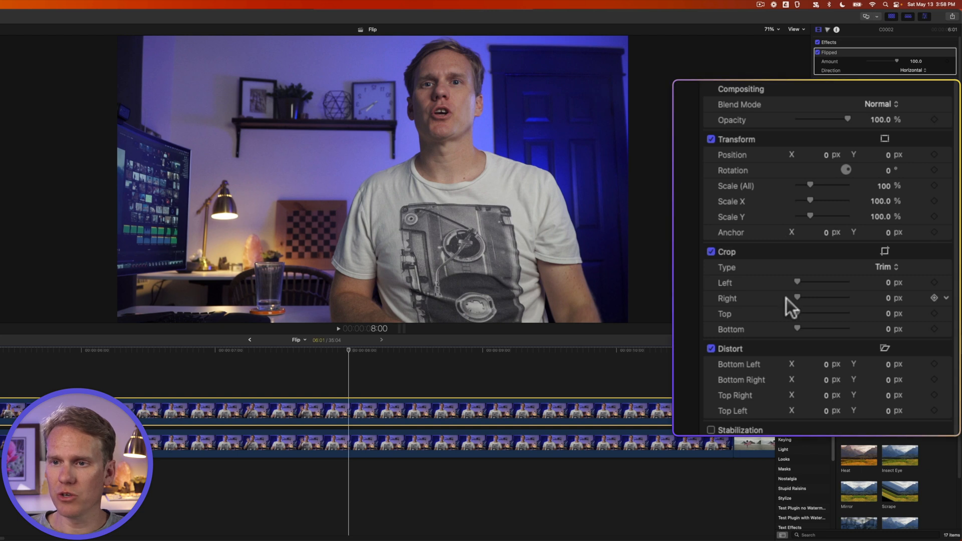
Crop the presenter clip from the left, setting Left to 1920 for a symmetrical mirrored twin.
drag(798, 283, 817, 282)
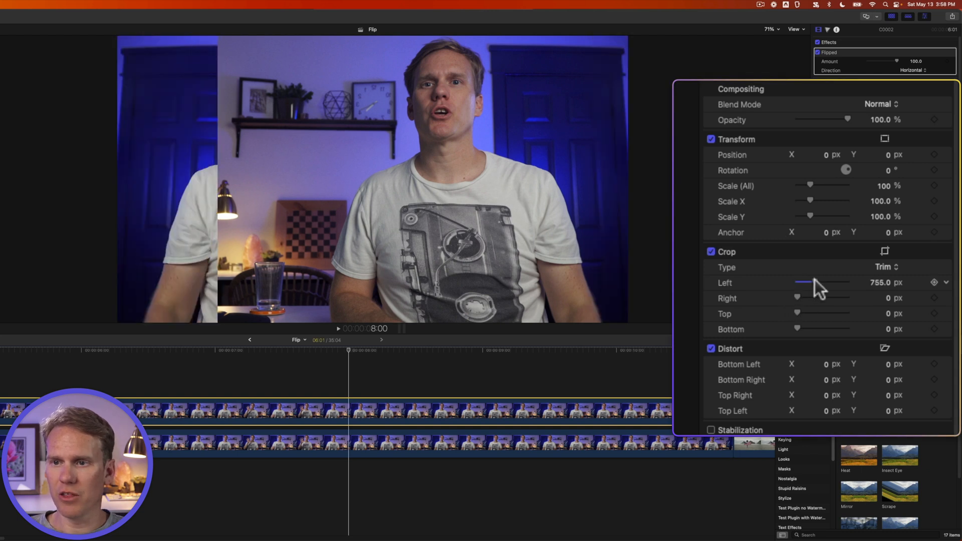
drag(800, 282, 841, 283)
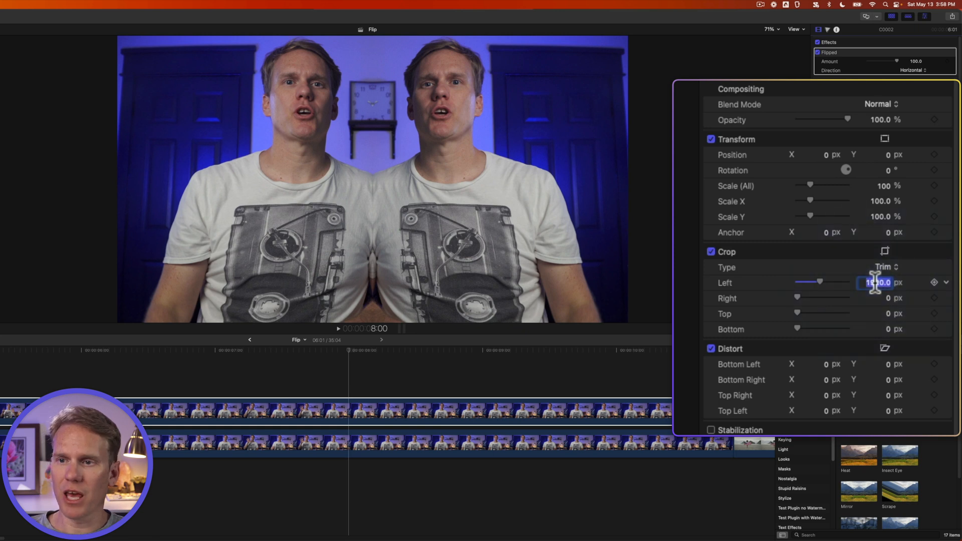
text(1920)
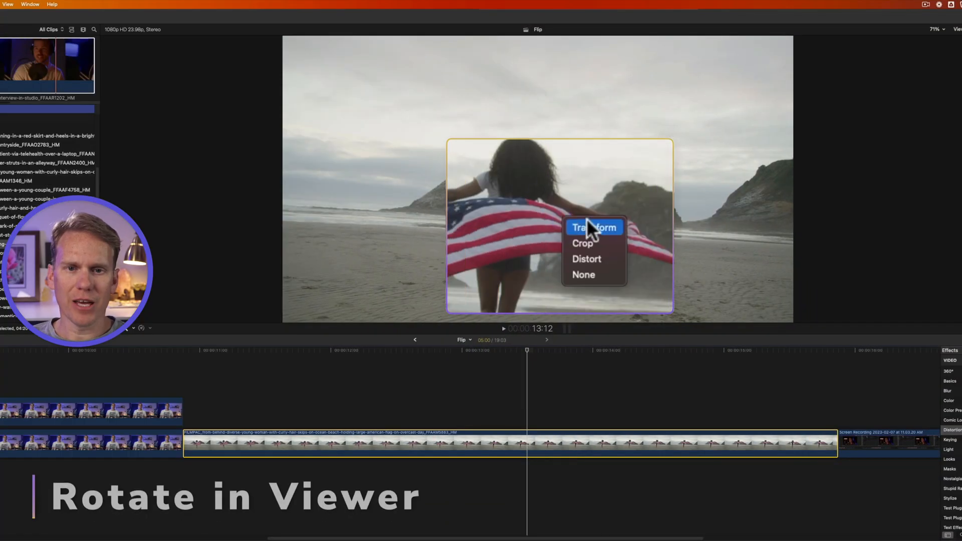
Bring up on-screen transform controls and rotate the beach clip through several tilts back to level.
click(593, 227)
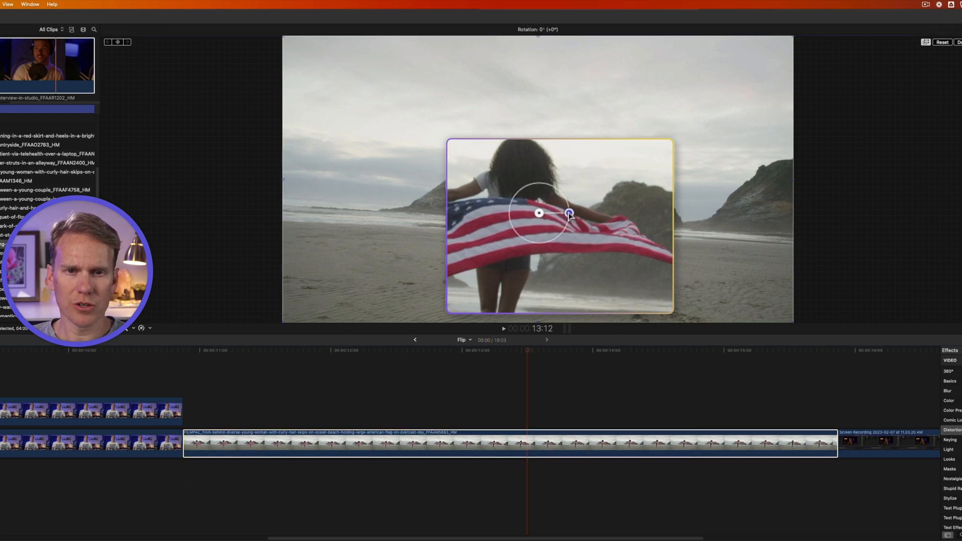
drag(569, 213, 575, 220)
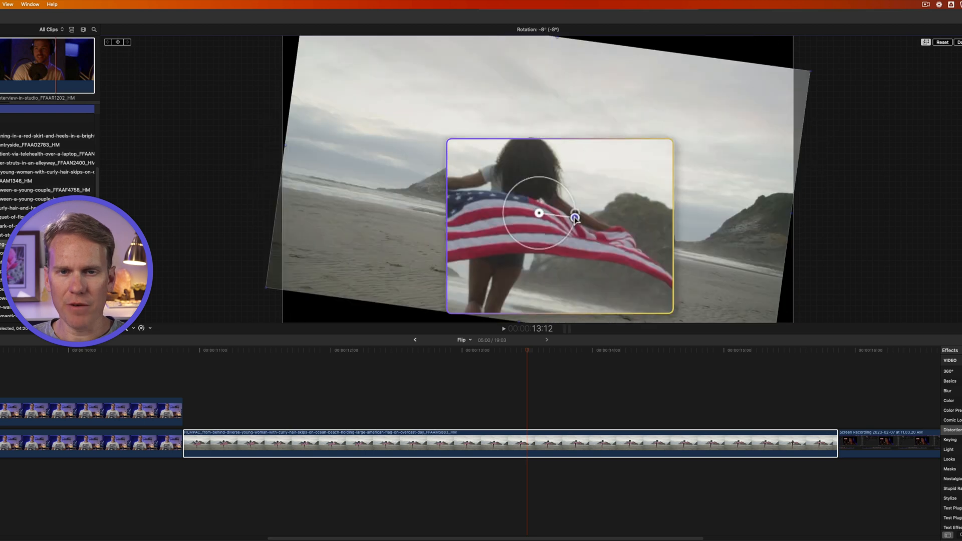
drag(573, 216, 839, 172)
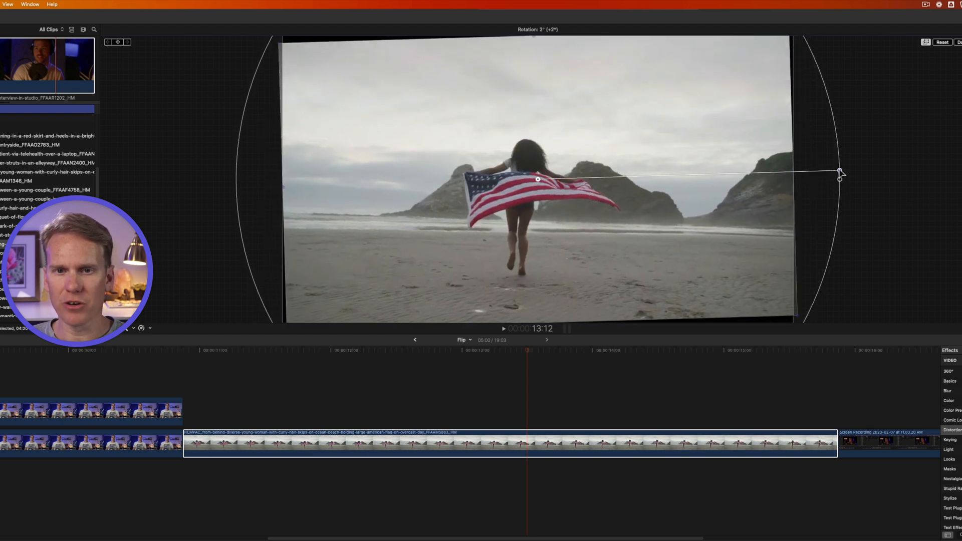
drag(840, 171, 839, 176)
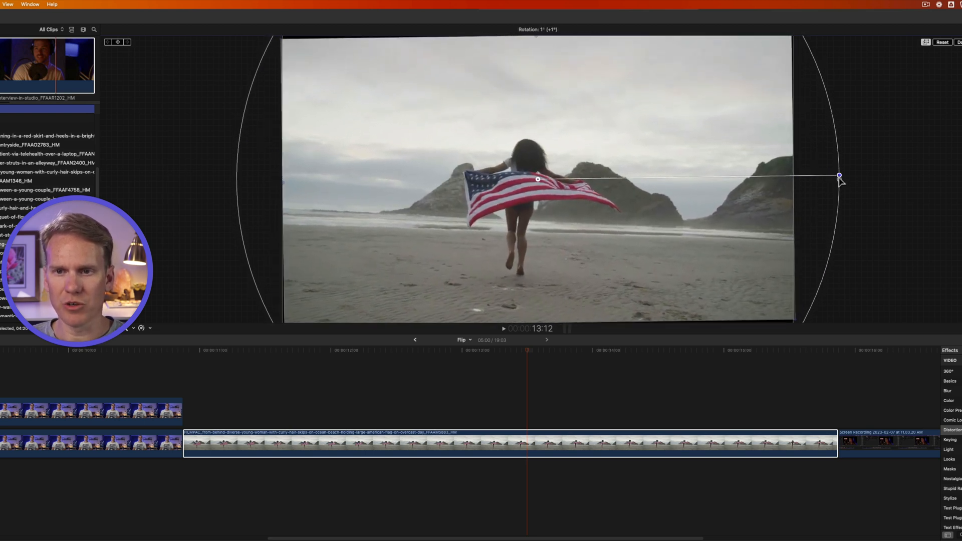
drag(840, 177, 611, 254)
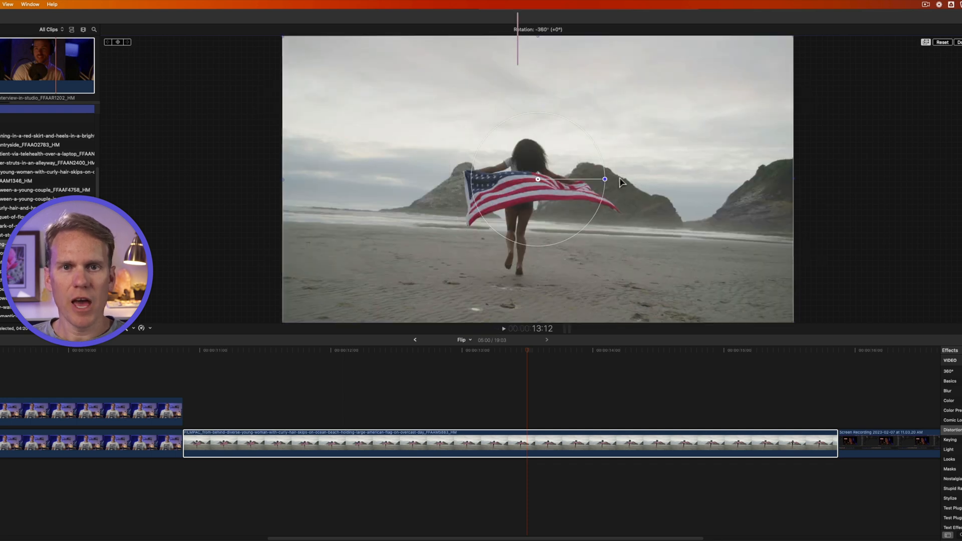
Tilt the beach clip about five and six degrees each way, ending with the horizon level.
drag(604, 179, 670, 172)
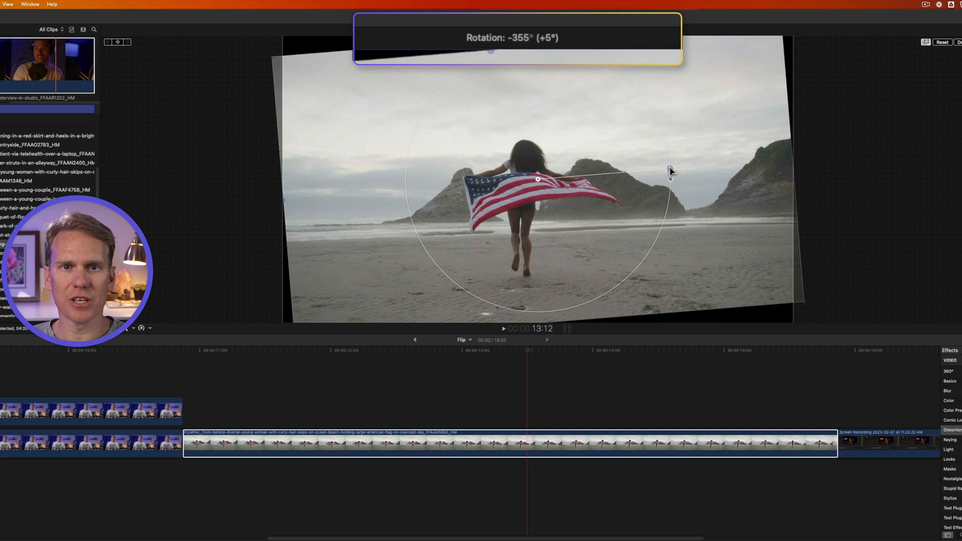
drag(670, 171, 671, 184)
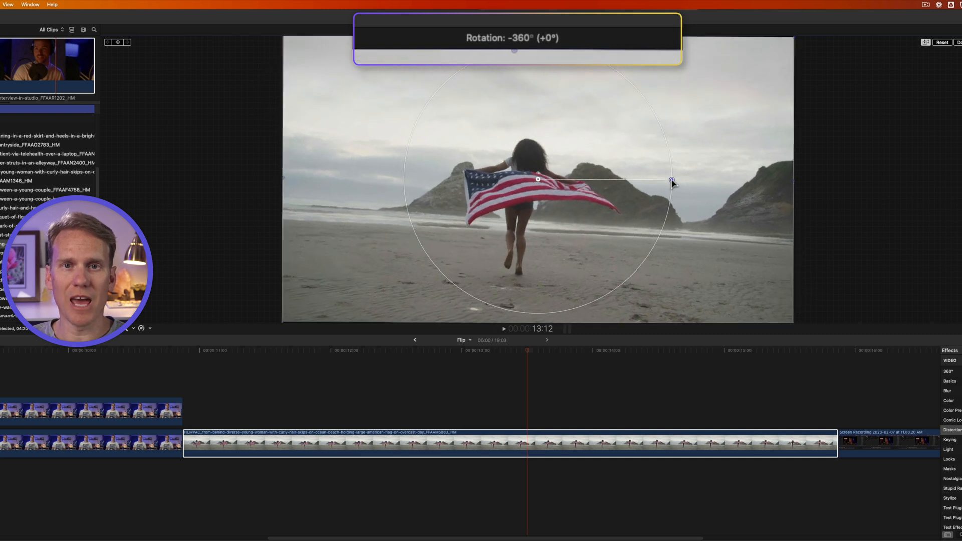
drag(673, 184, 673, 195)
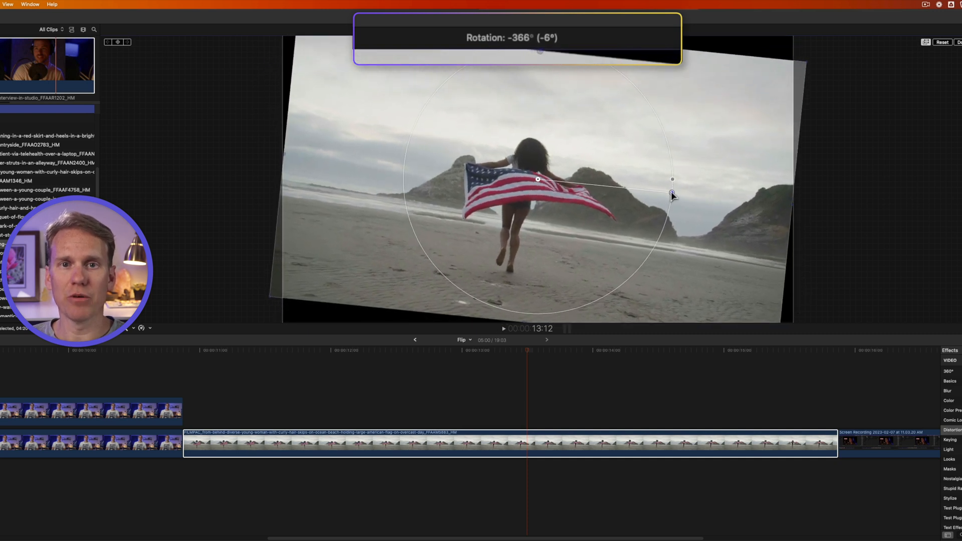
drag(671, 195, 668, 208)
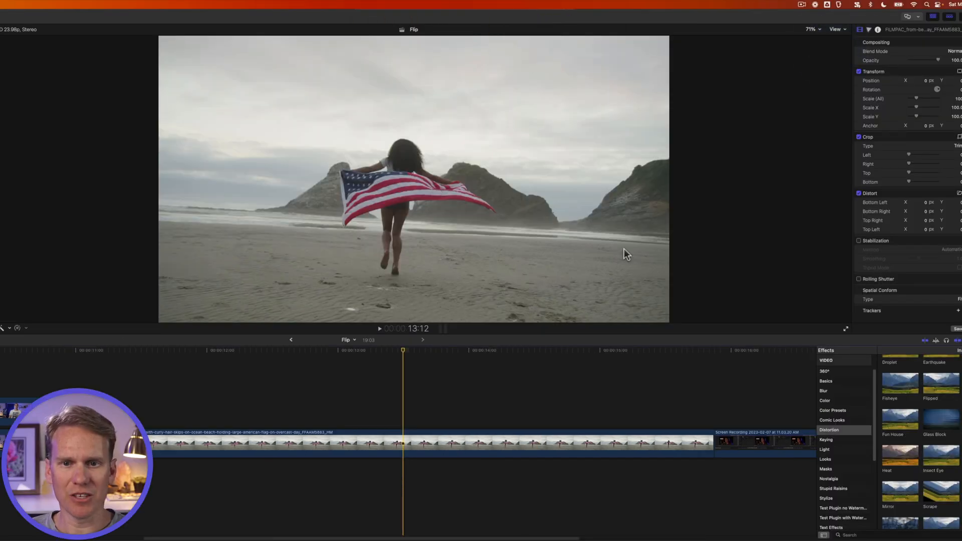
mouse_move(412, 229)
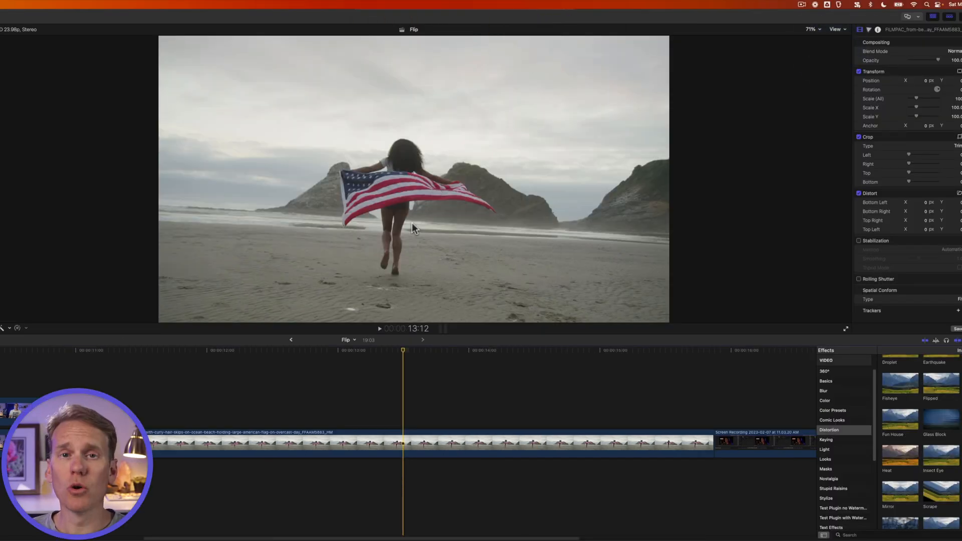
Show the horizon guide over the viewer and turn on on-screen Transform controls.
click(738, 28)
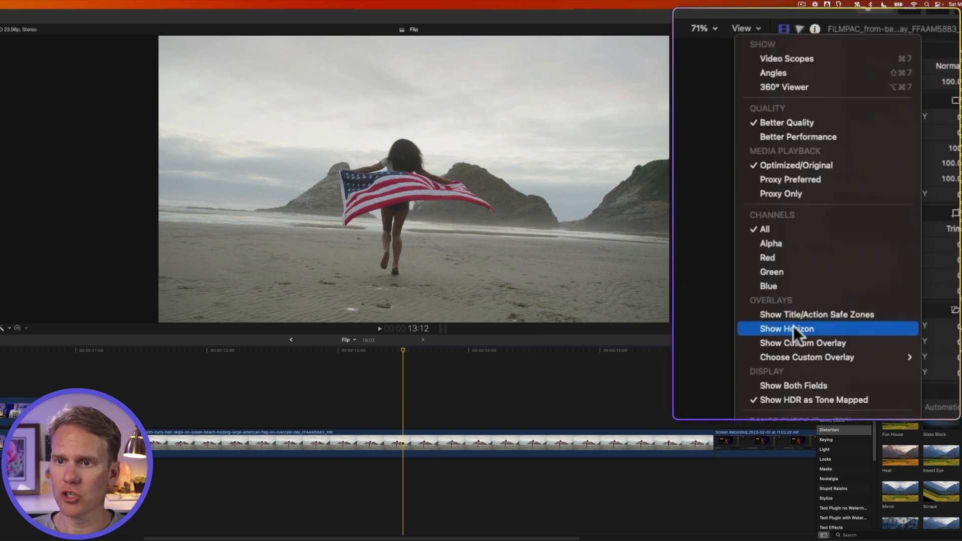
click(786, 328)
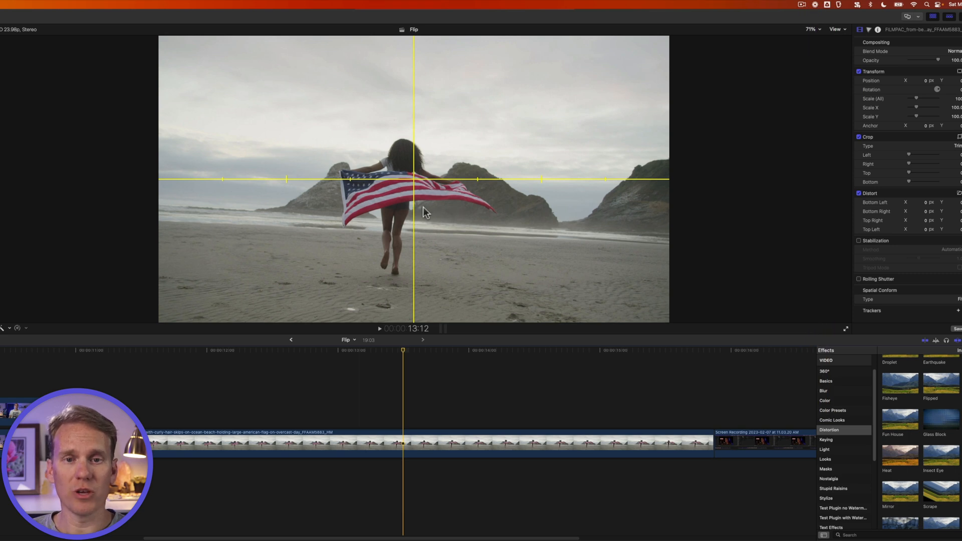
right_click(427, 212)
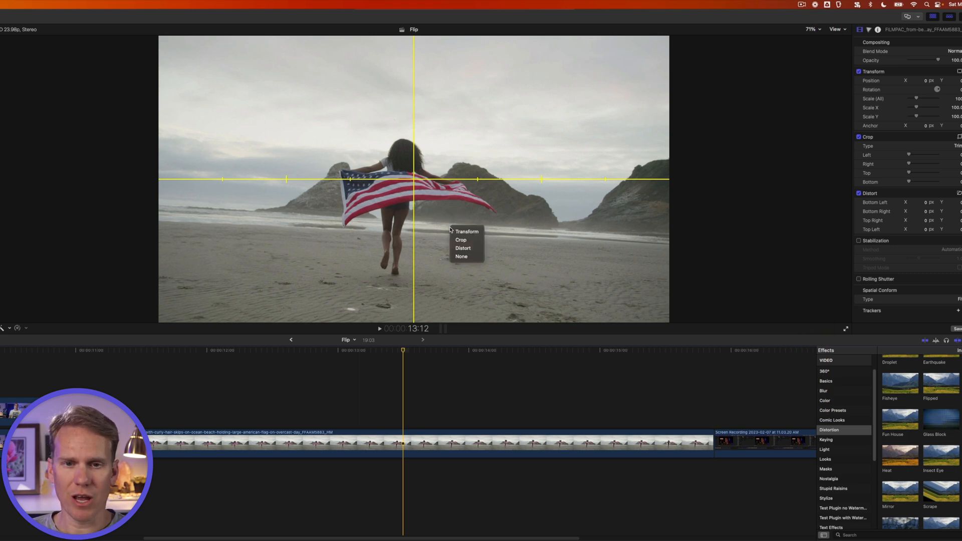
click(459, 232)
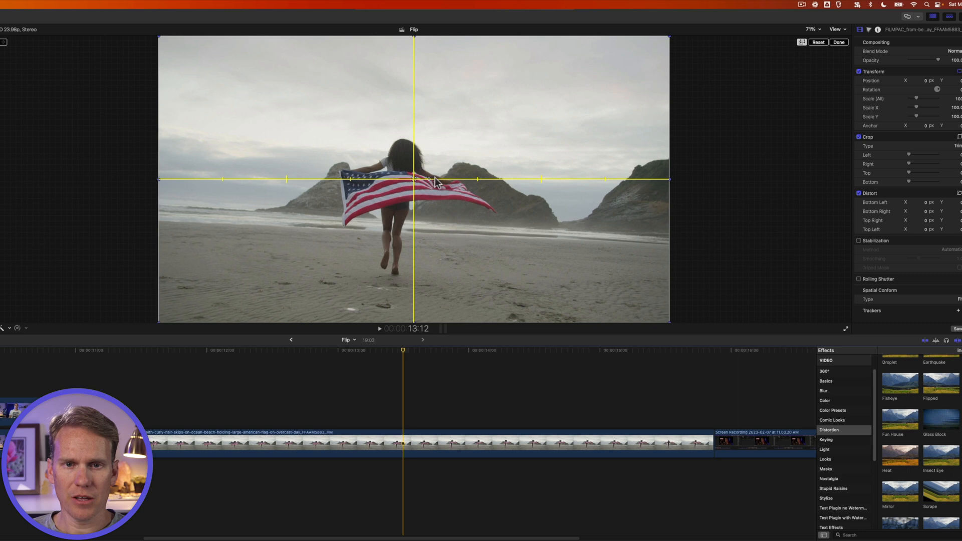
mouse_move(256, 212)
text(105)
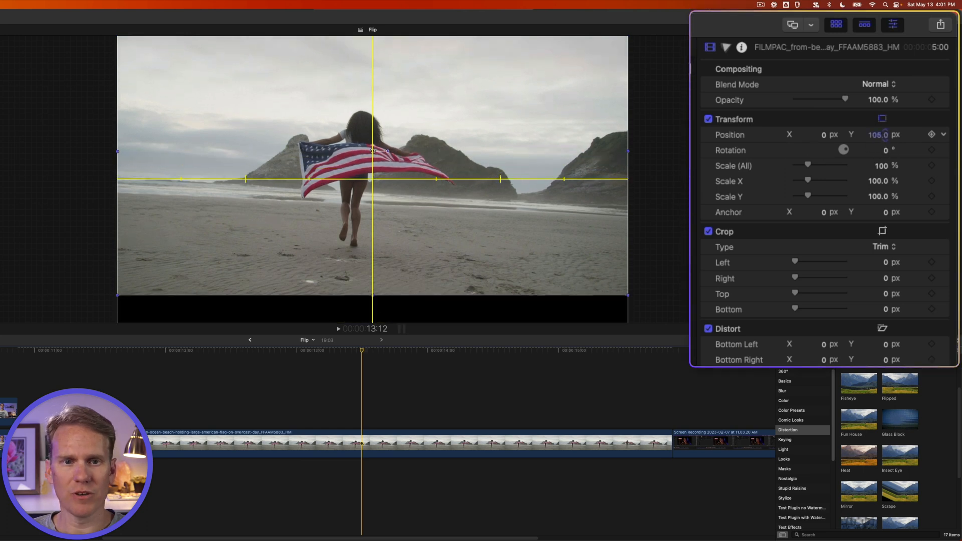
Rotate the beach clip a few degrees to level the horizon, finish, and hide the horizon guide.
drag(387, 151, 372, 137)
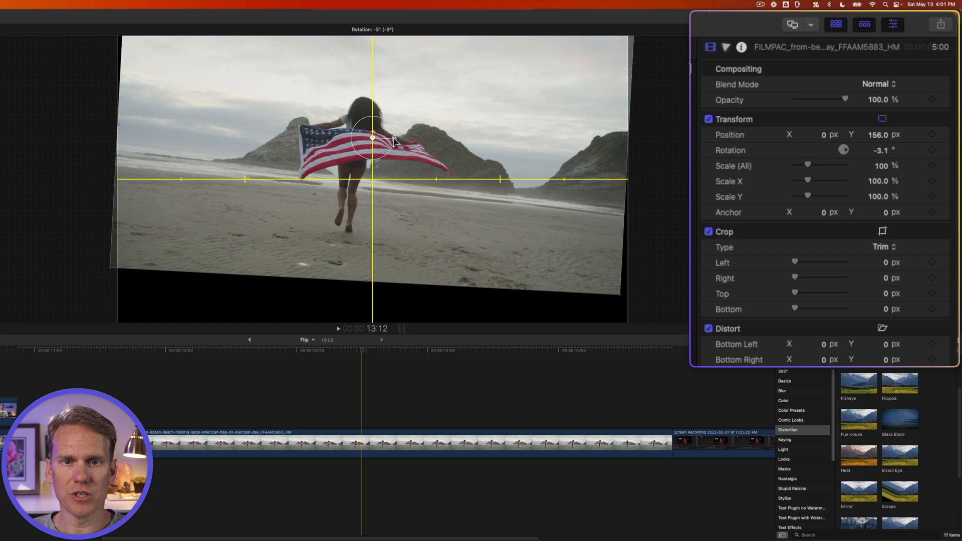
drag(372, 139, 610, 131)
text(0)
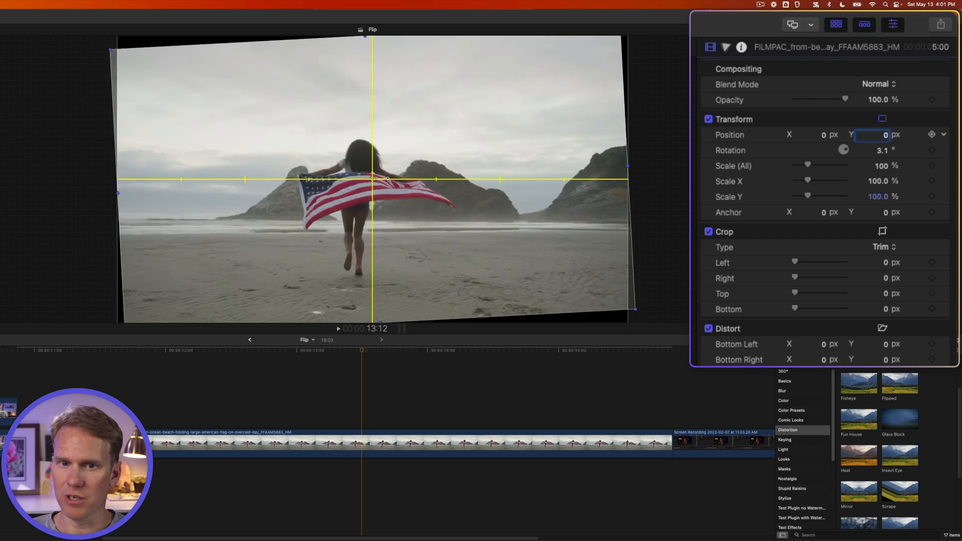
mouse_move(178, 52)
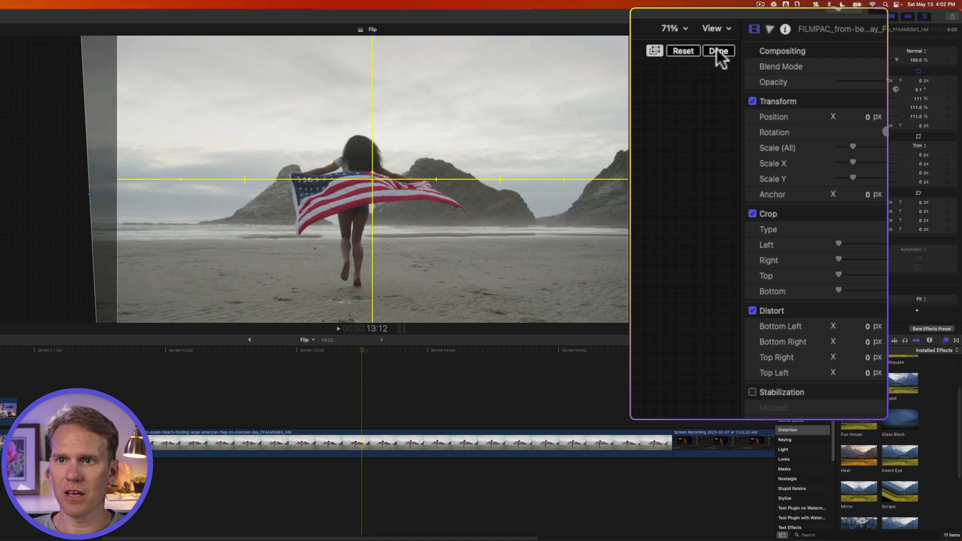
click(715, 28)
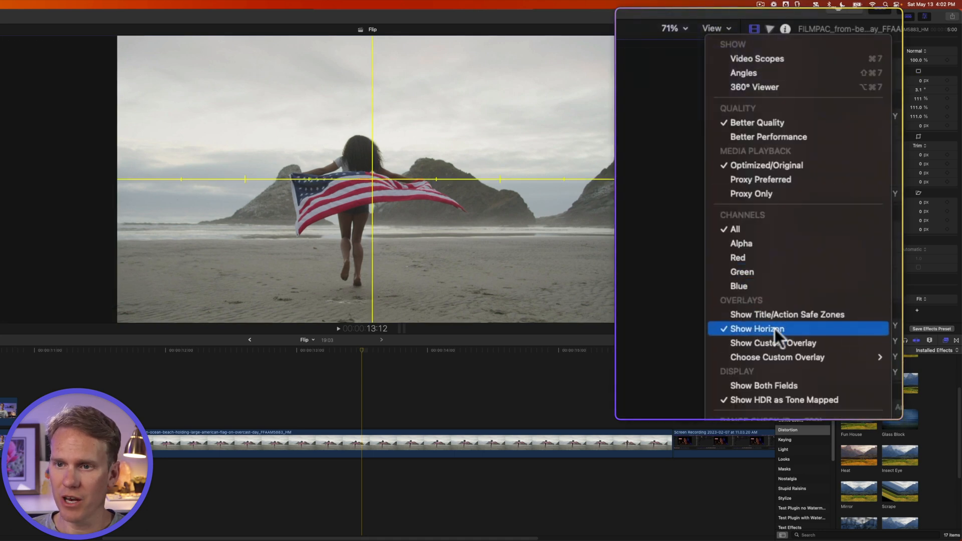
click(756, 328)
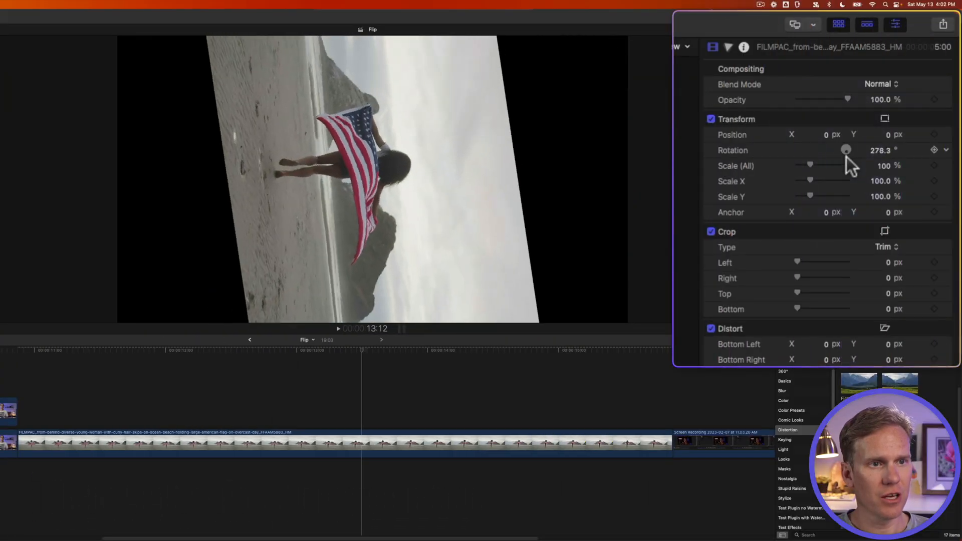
Spin the beach clip through steep angles (about 44, 12, 33 degrees), then enter 45 in the Rotation field.
drag(845, 150, 853, 151)
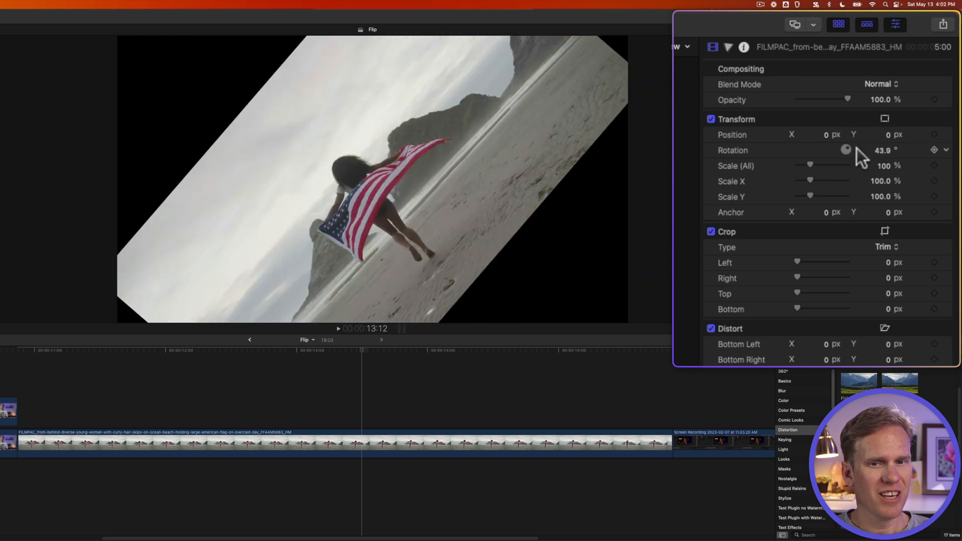
drag(846, 149, 846, 149)
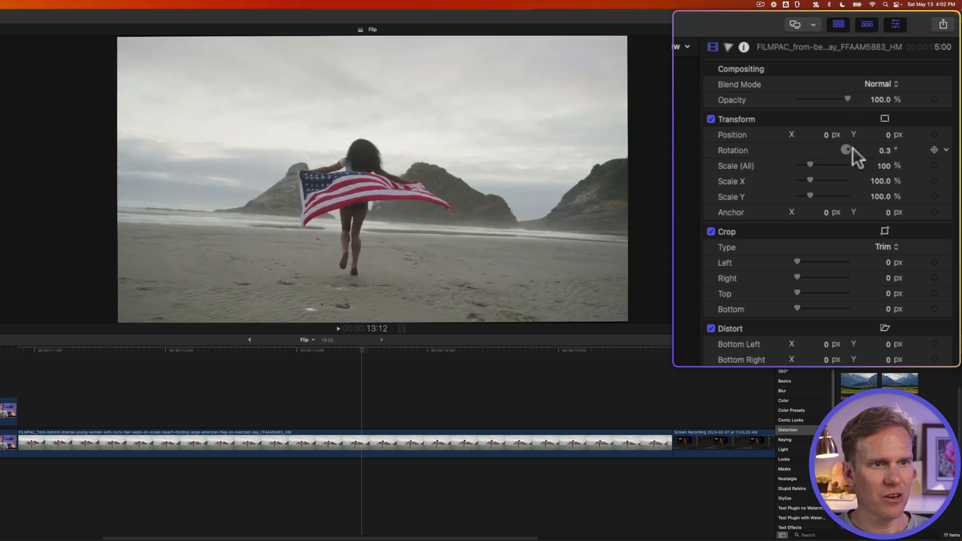
drag(847, 149, 845, 150)
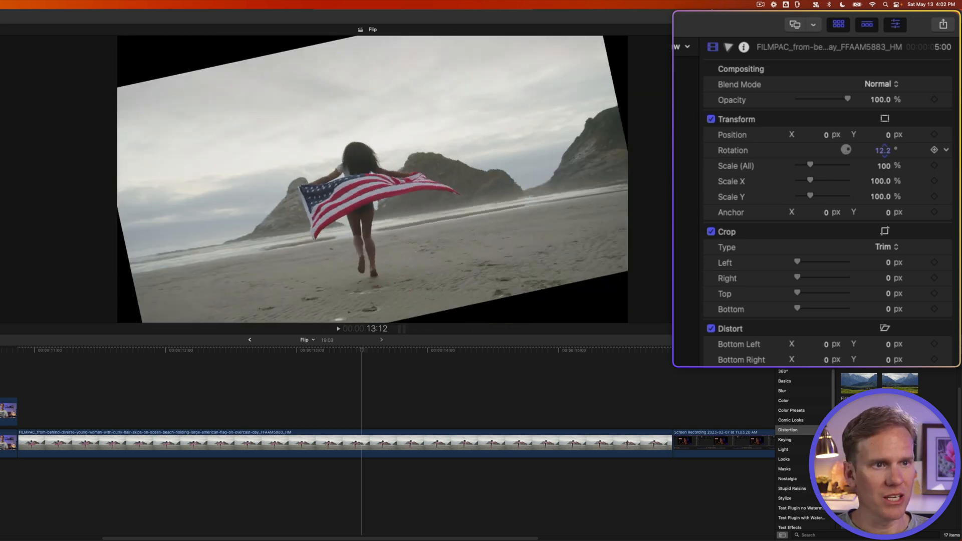
drag(881, 149, 896, 149)
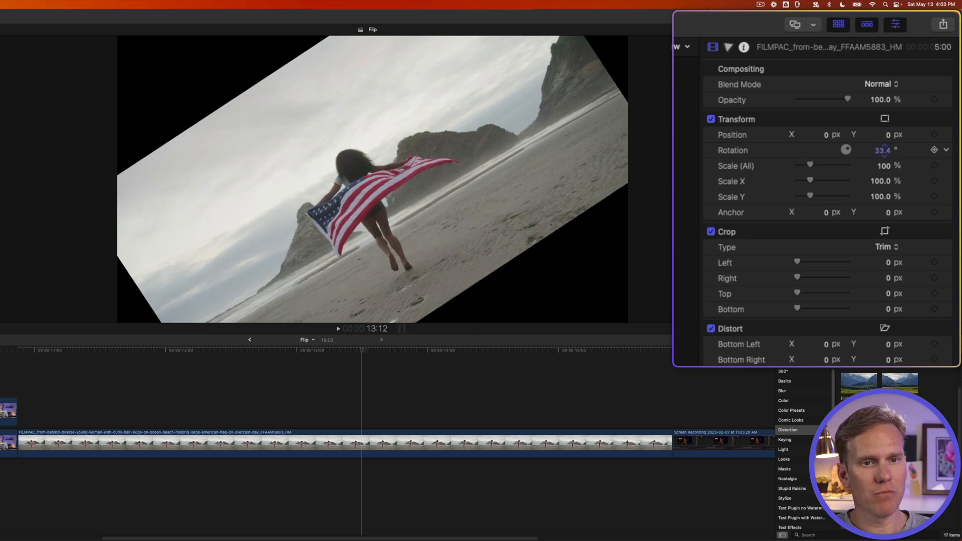
drag(881, 150, 881, 157)
text(0)
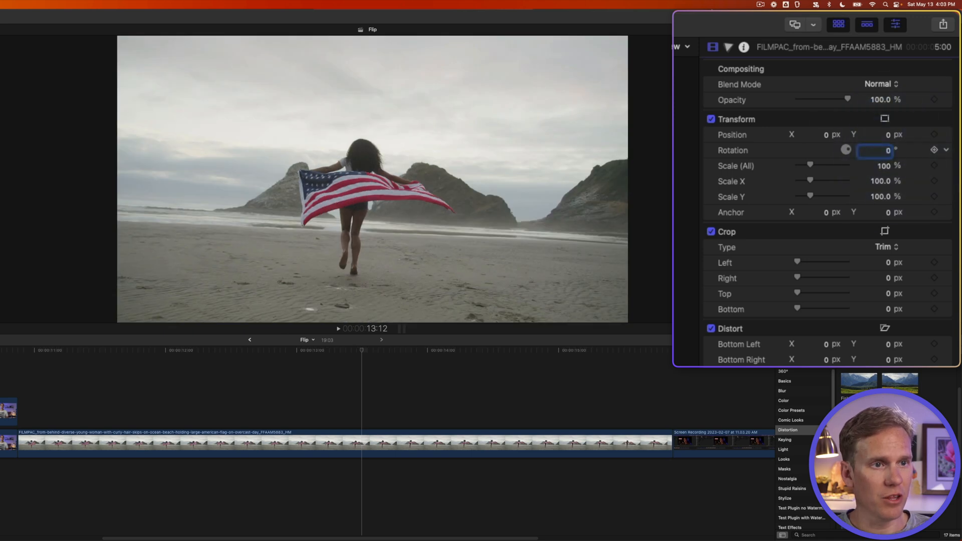
text(45)
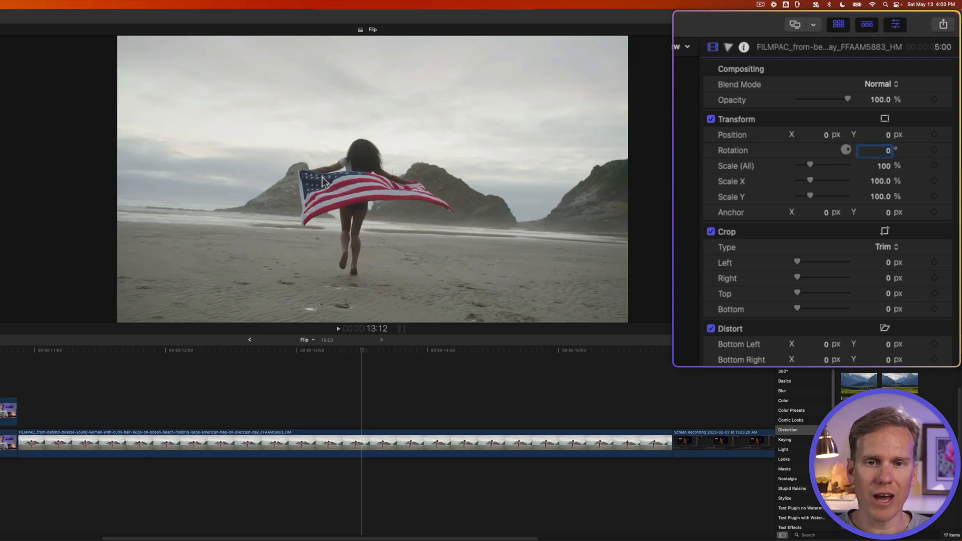
mouse_move(866, 204)
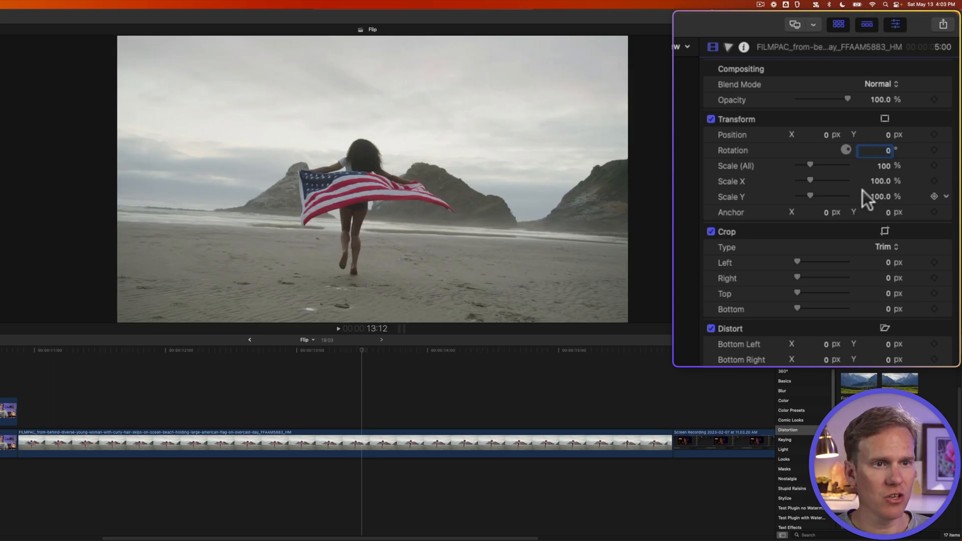
mouse_move(825, 217)
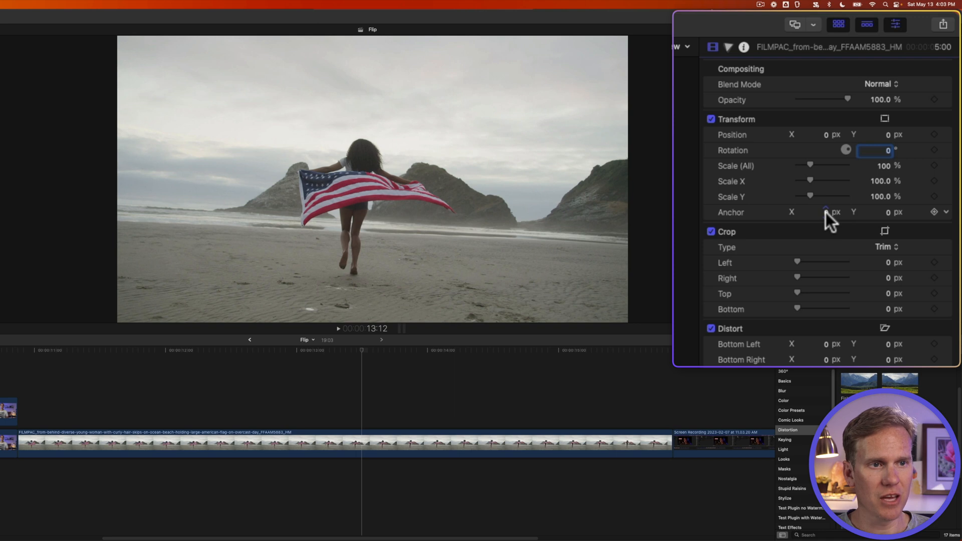
Set the beach clip's Anchor X to -500 px so Position X follows to -500.
click(816, 213)
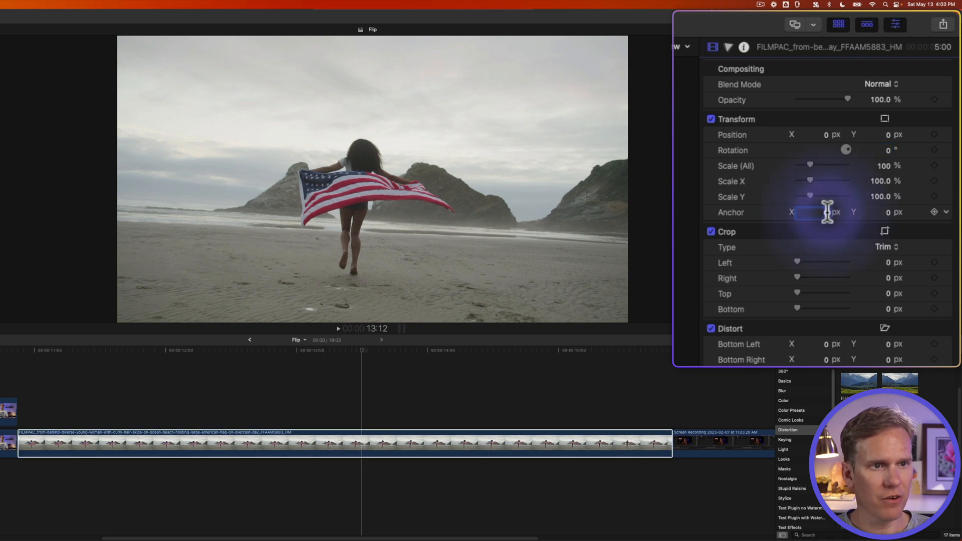
text(-500.0)
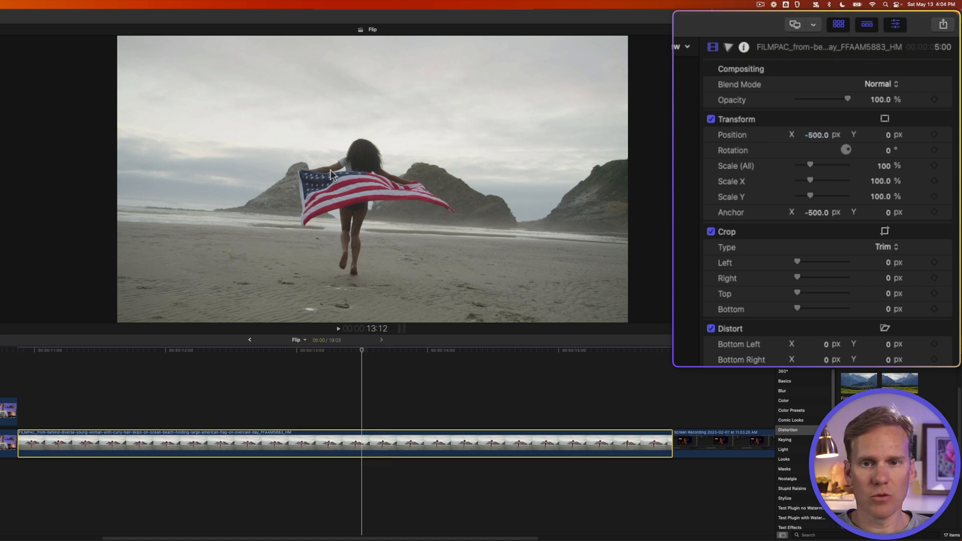
mouse_move(282, 168)
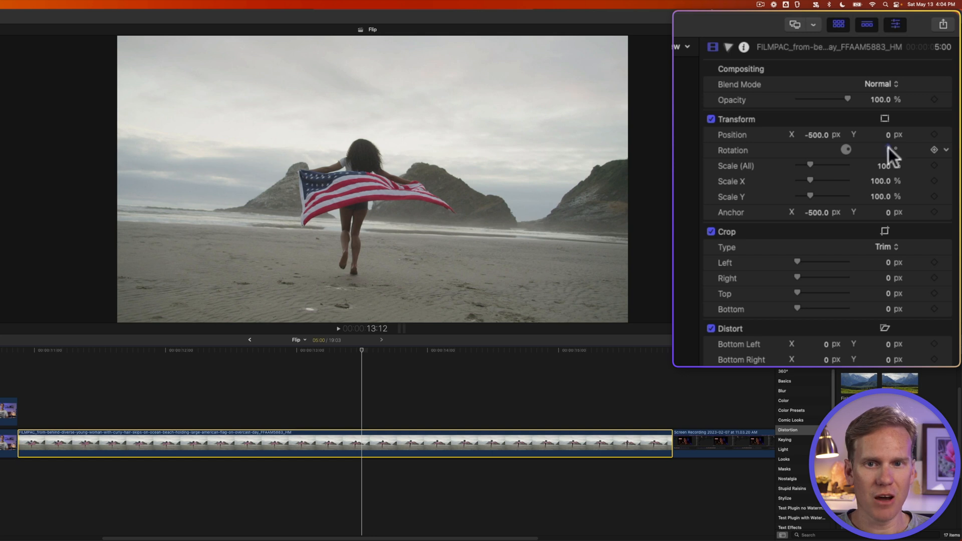
drag(895, 149, 884, 149)
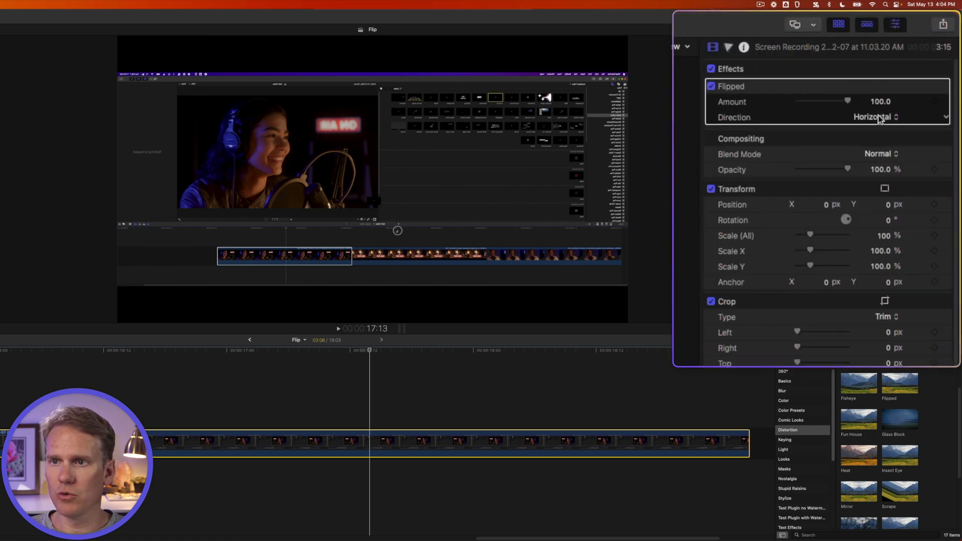
Set the Flipped effect's Direction on the screen recording to Both.
click(880, 117)
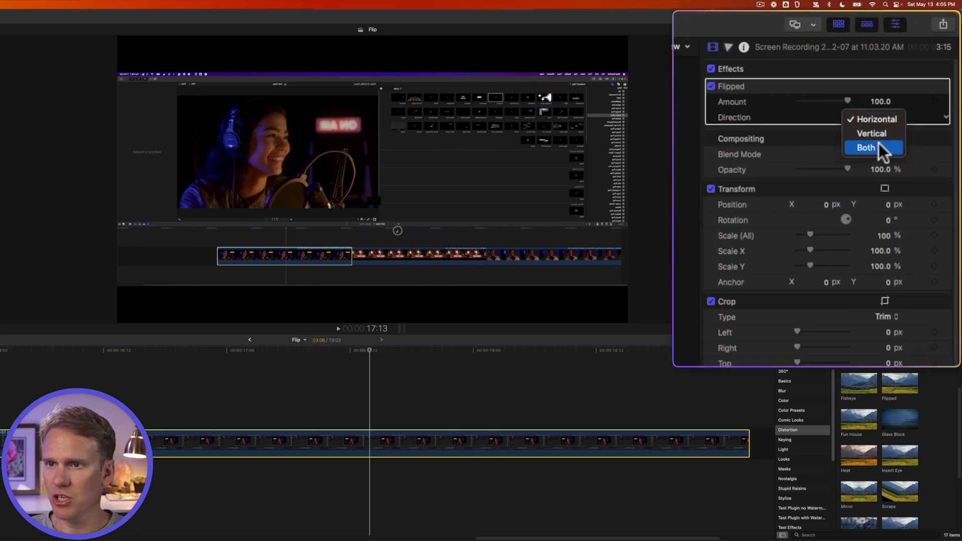
click(865, 148)
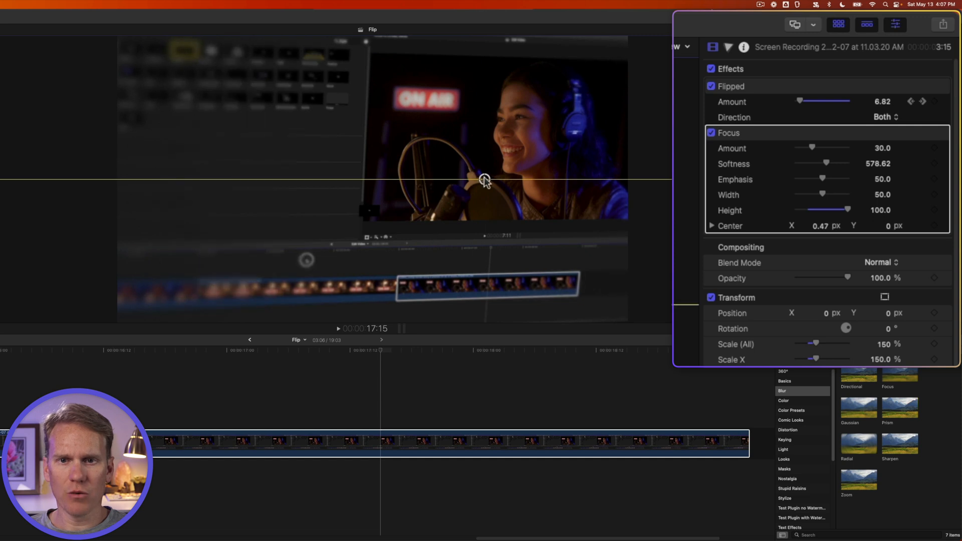
Lower the Focus blur's Softness to about 365 on the screen recording.
drag(835, 163, 812, 164)
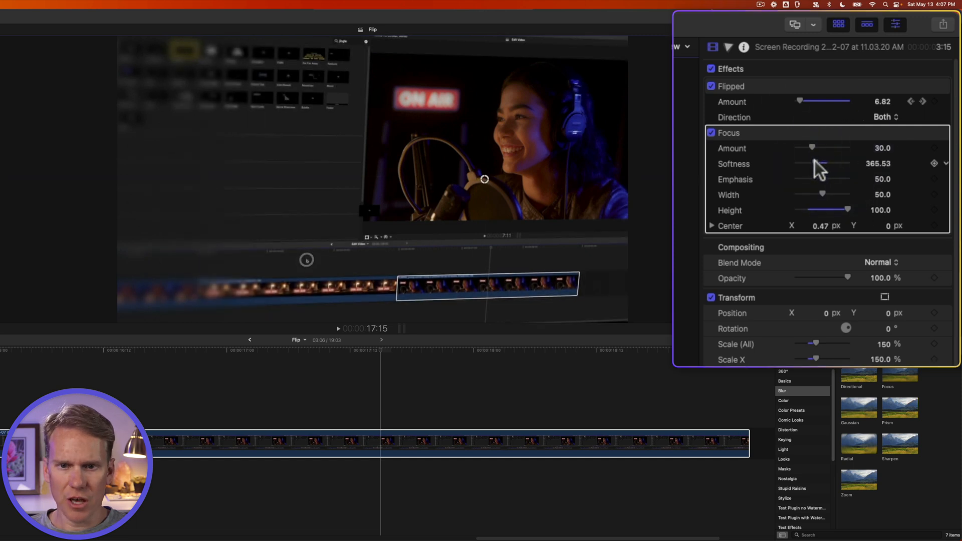